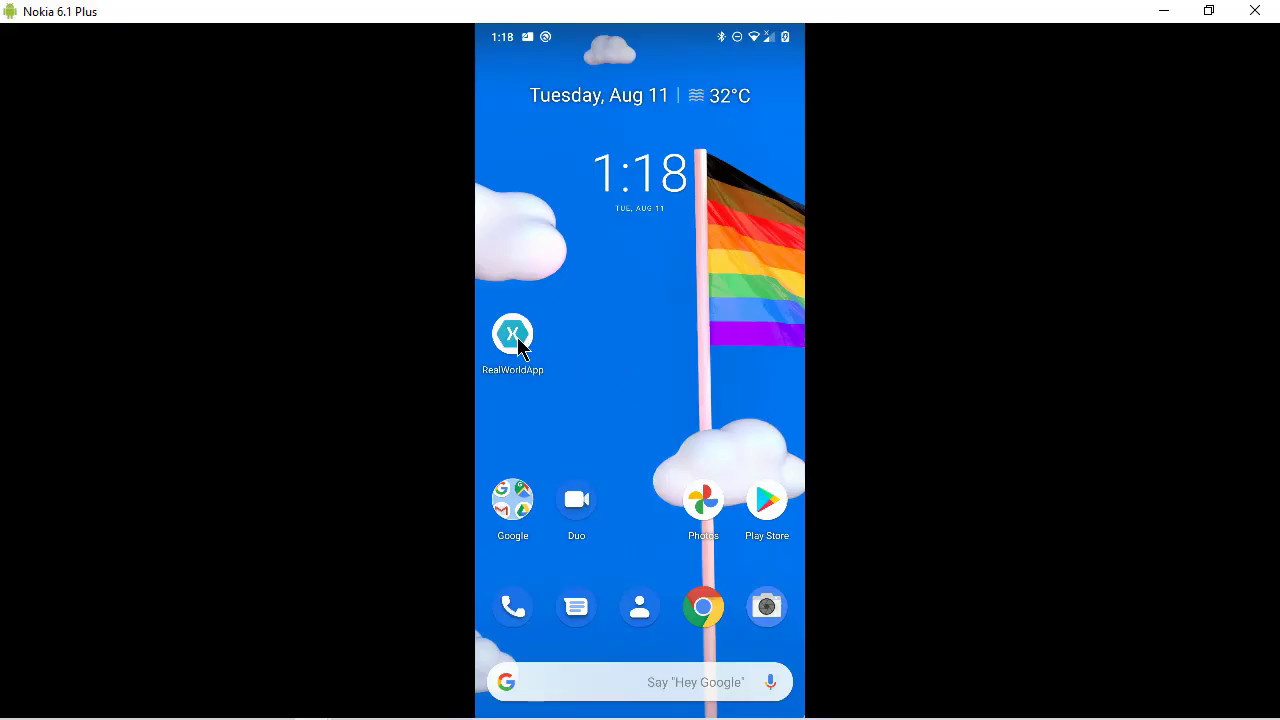
Step: Sign up a new RealWorldApp account with full name 'Mark Wa', email and password, acknowledging the confirmation
{"action": "left_click", "coordinate": [512, 332]}
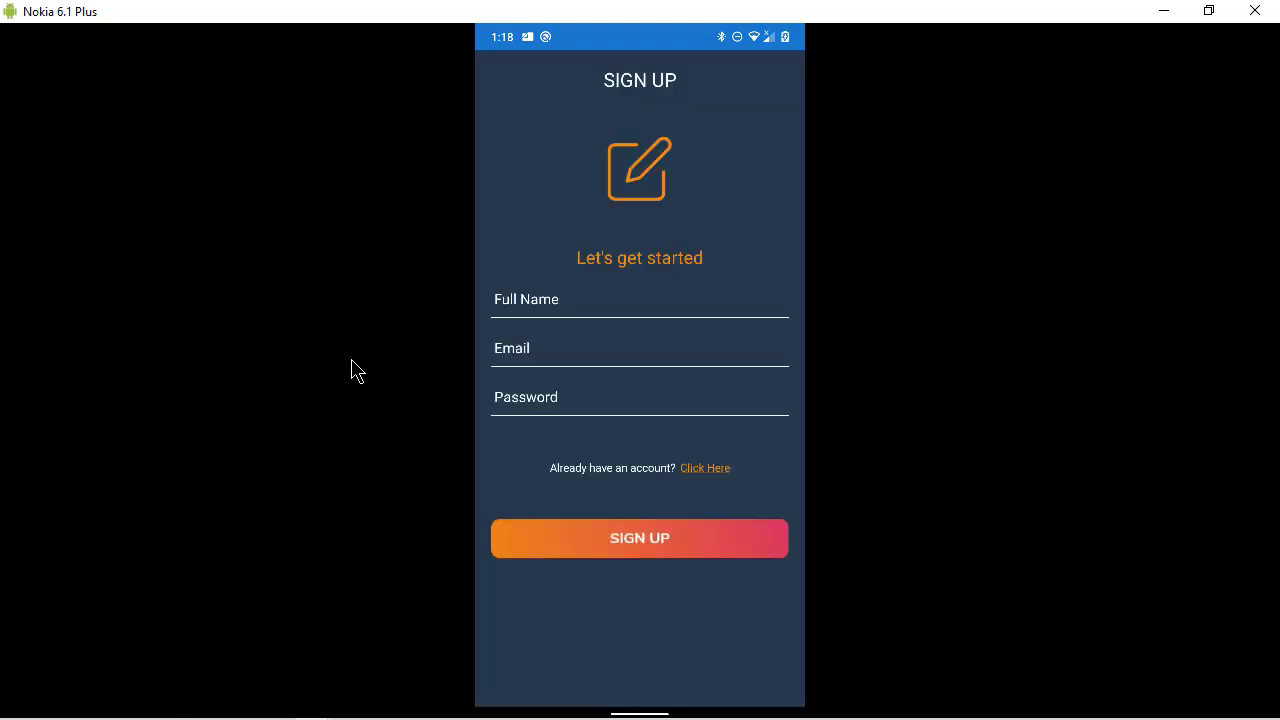
{"action": "left_click", "coordinate": [640, 300]}
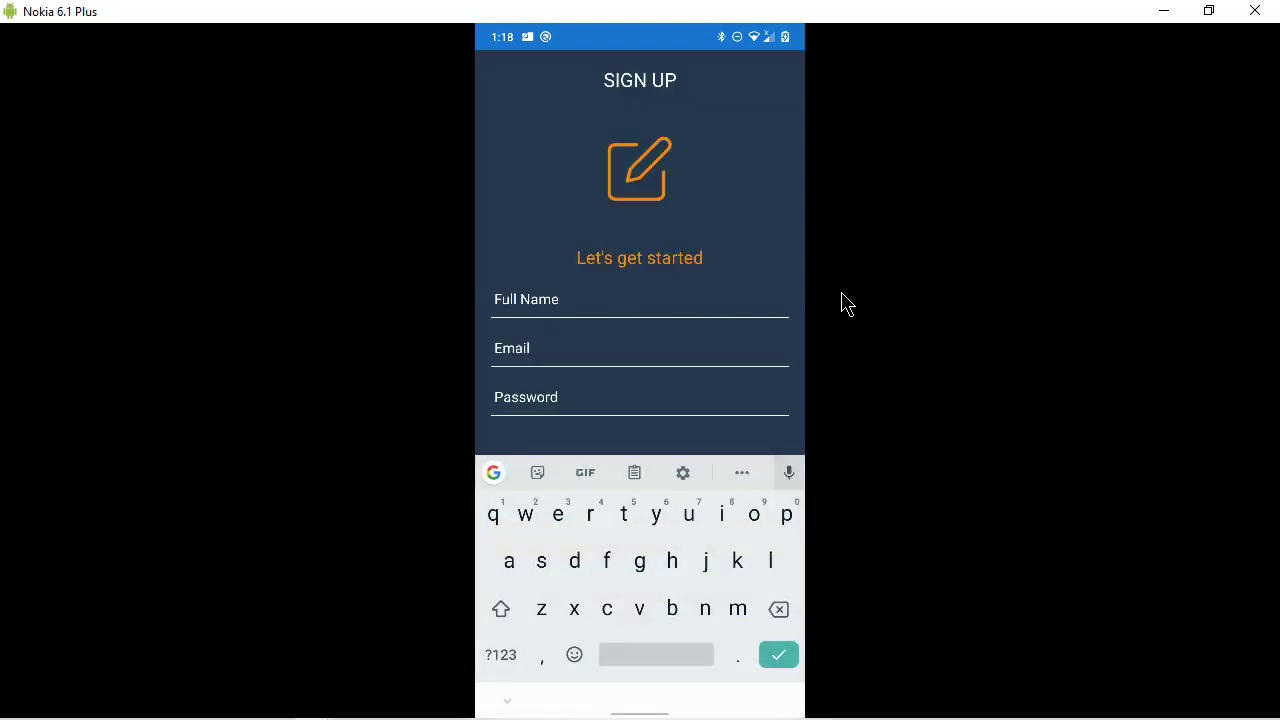
{"action": "type", "text": "Mark Wale"}
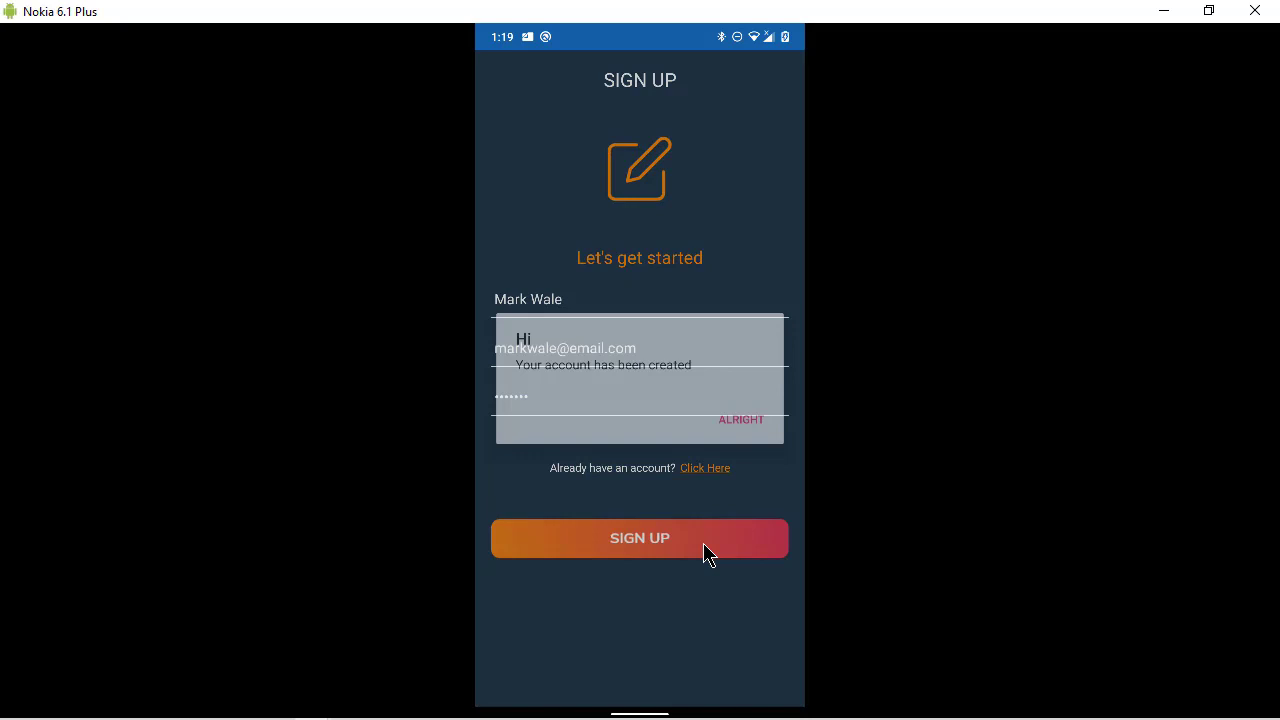
{"action": "left_click", "coordinate": [740, 420]}
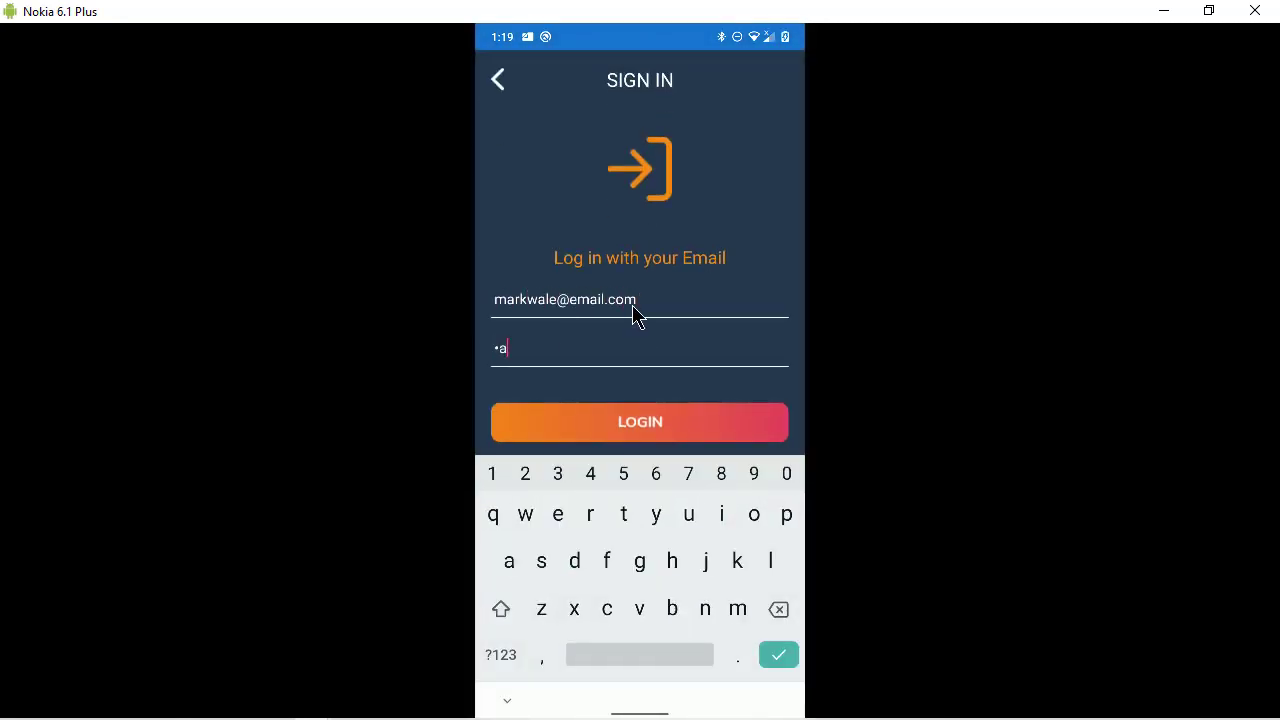
Step: Log in and scroll through the movie list of Fast 9, Mulan and Bloodshot
{"action": "left_click", "coordinate": [640, 420]}
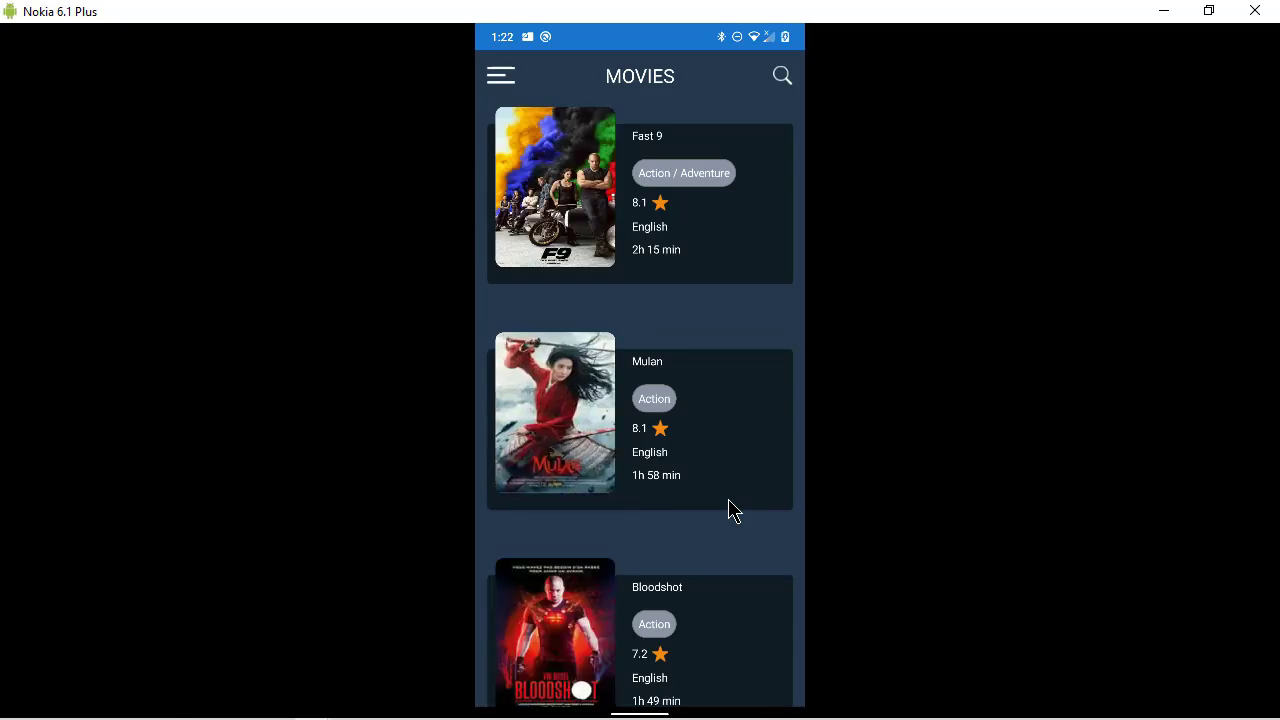
{"action": "scroll", "scroll_direction": "down", "scroll_amount": 3}
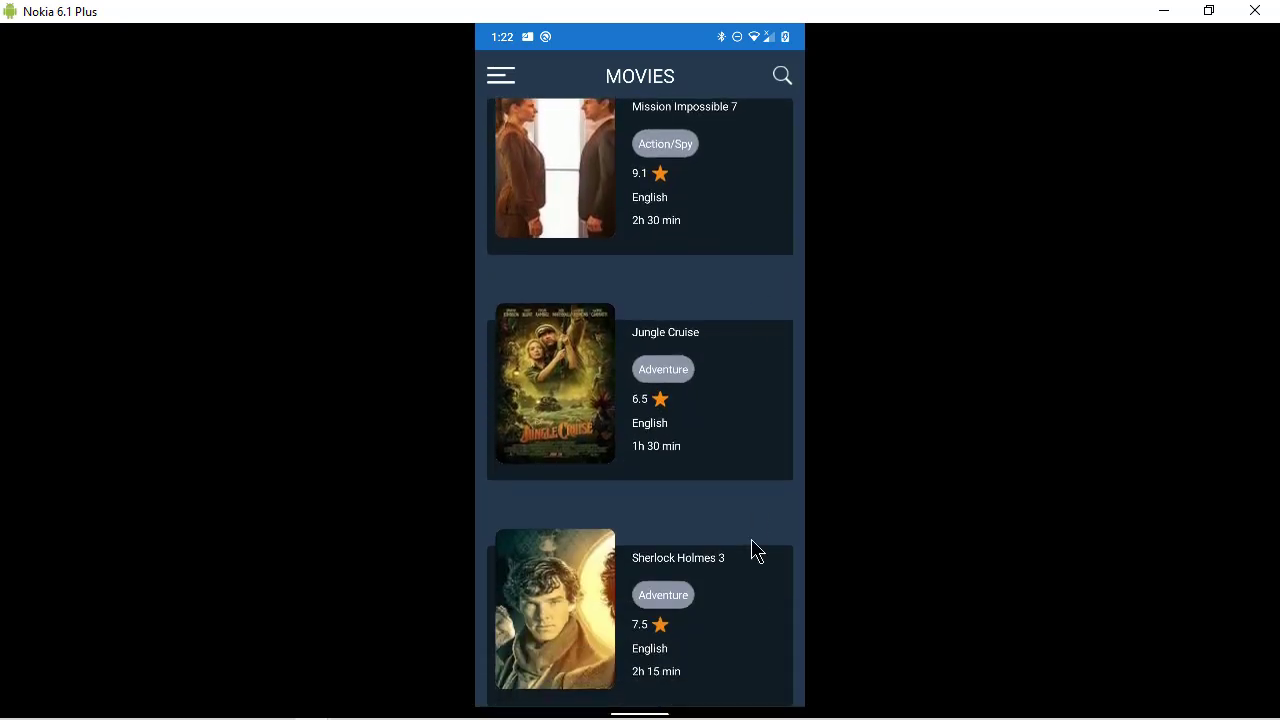
{"action": "scroll", "scroll_direction": "down", "scroll_amount": 3}
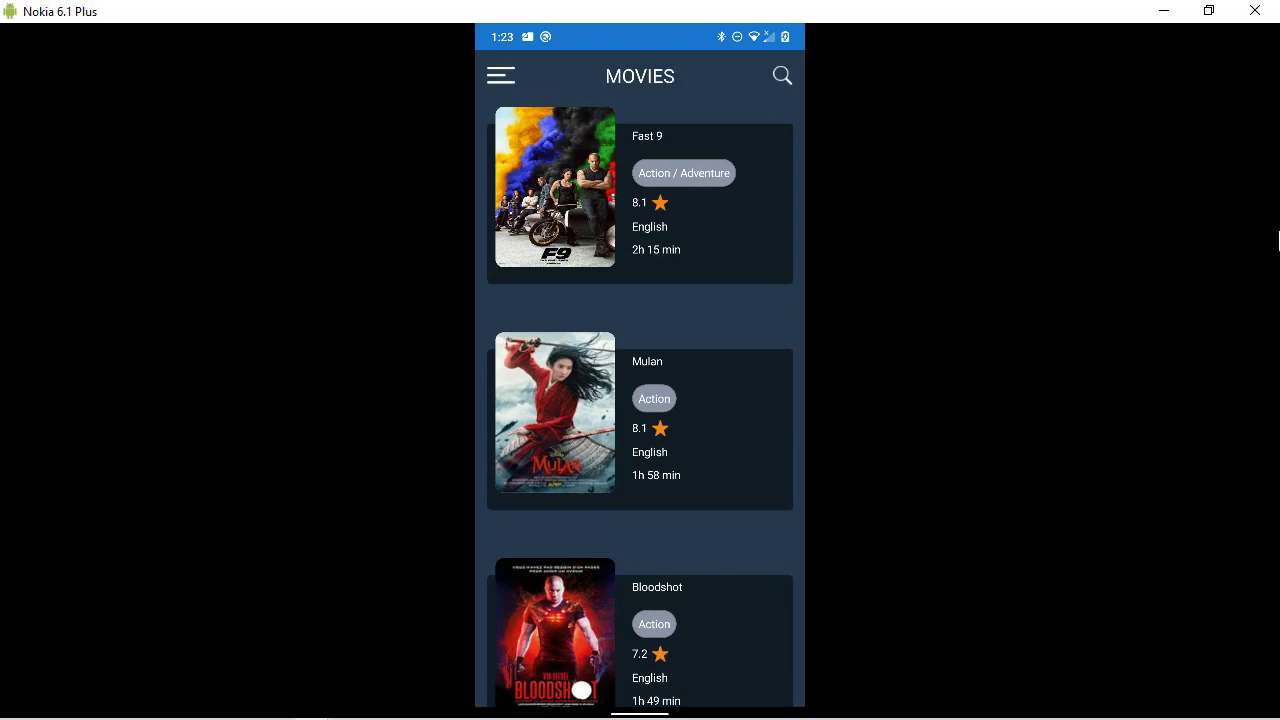
{"action": "mouse_move", "coordinate": [704, 228]}
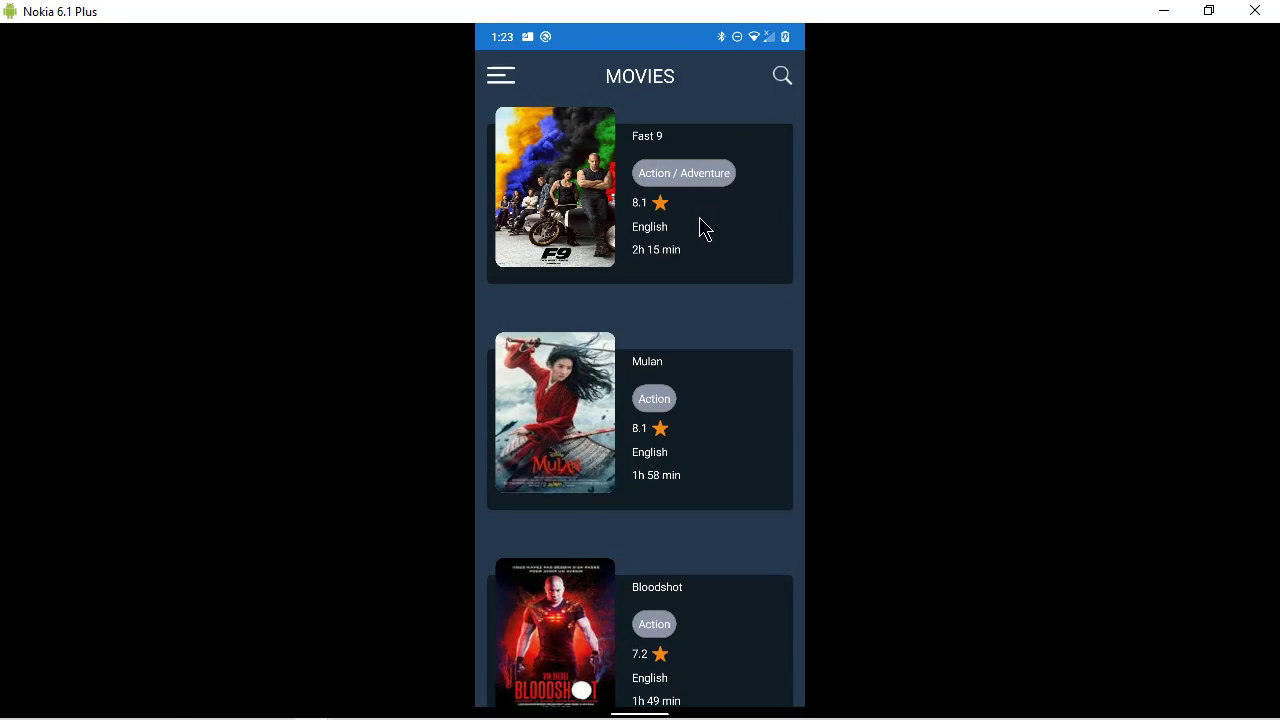
Step: View Fast 9's details, play and pause its trailer, and return to the details page
{"action": "left_click", "coordinate": [640, 190]}
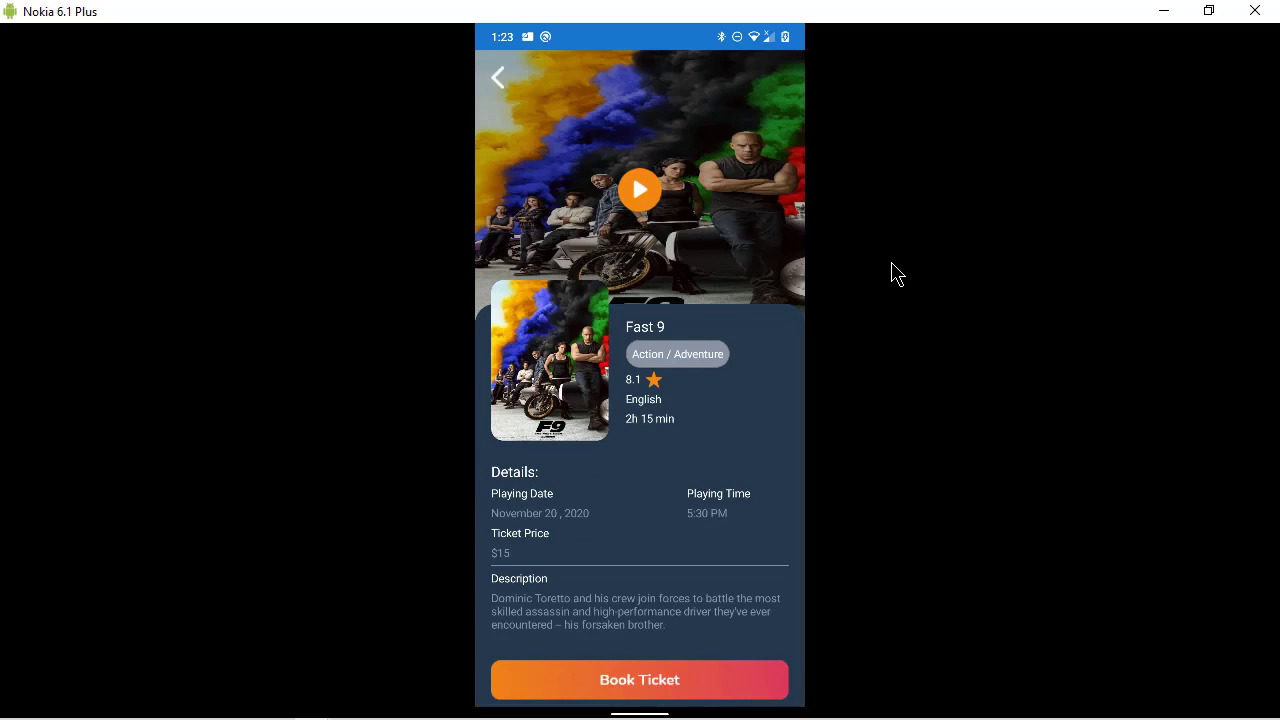
{"action": "mouse_move", "coordinate": [648, 200]}
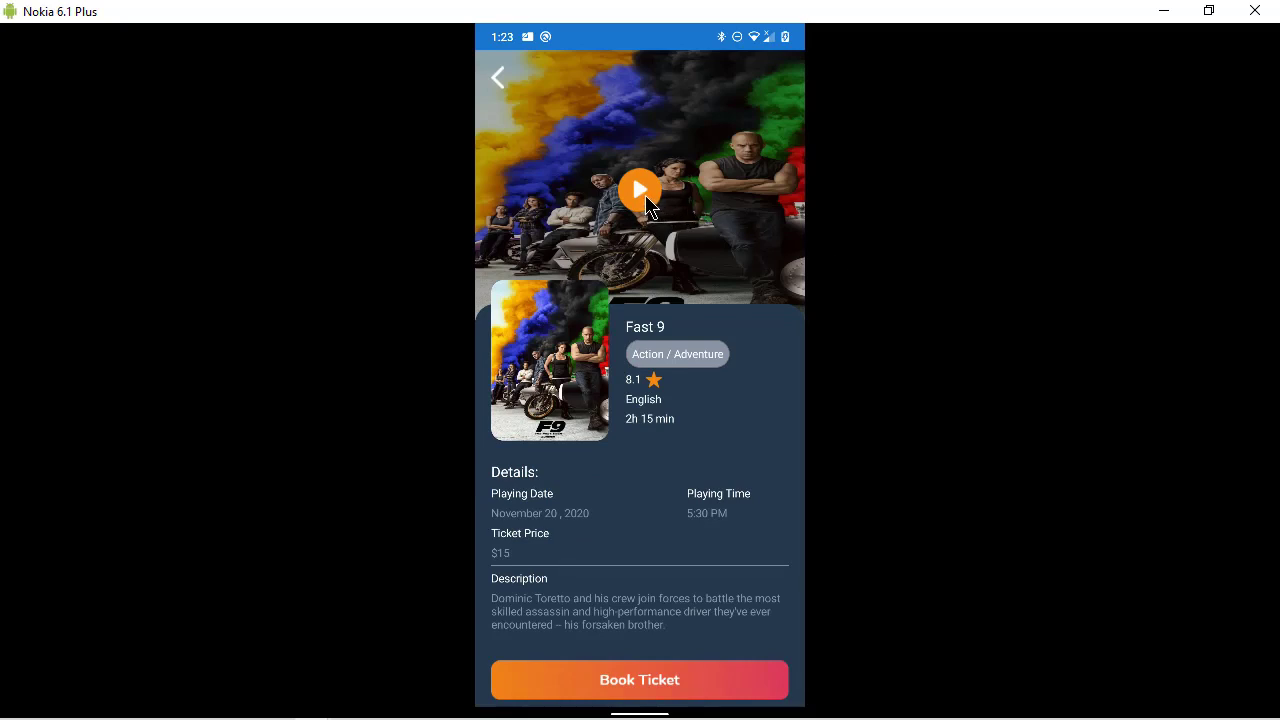
{"action": "left_click", "coordinate": [640, 188]}
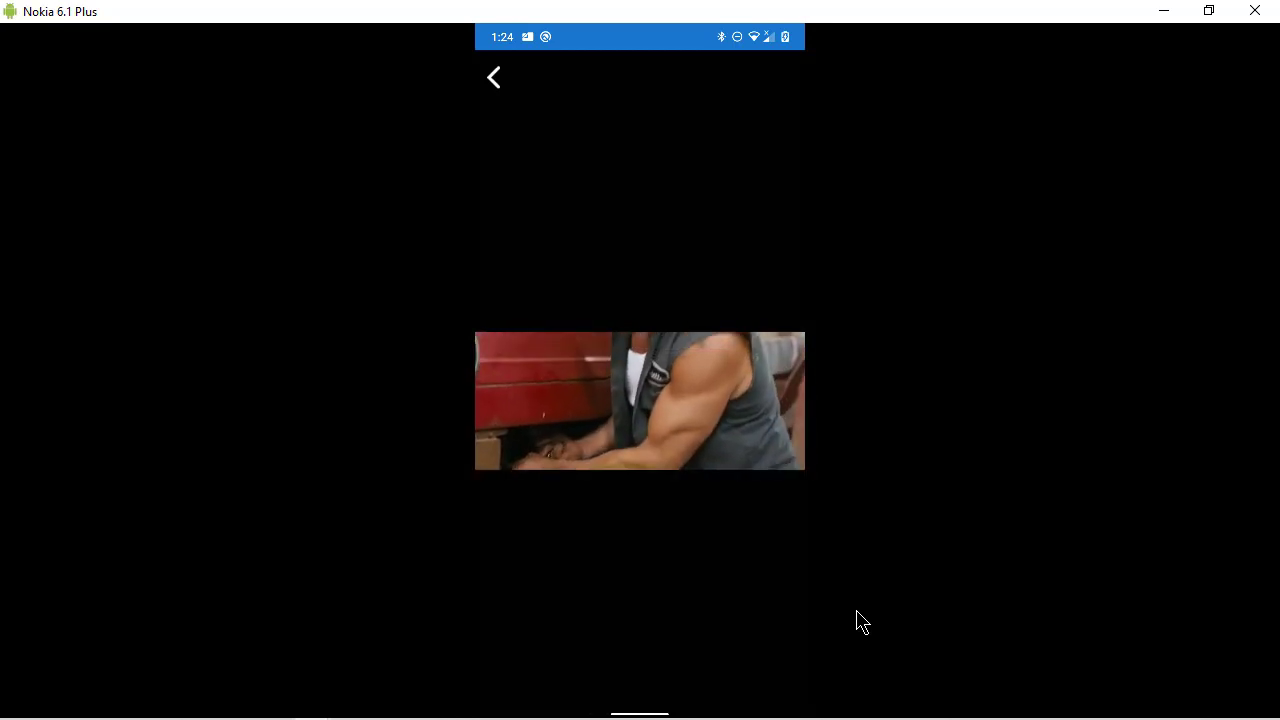
{"action": "left_click", "coordinate": [640, 400]}
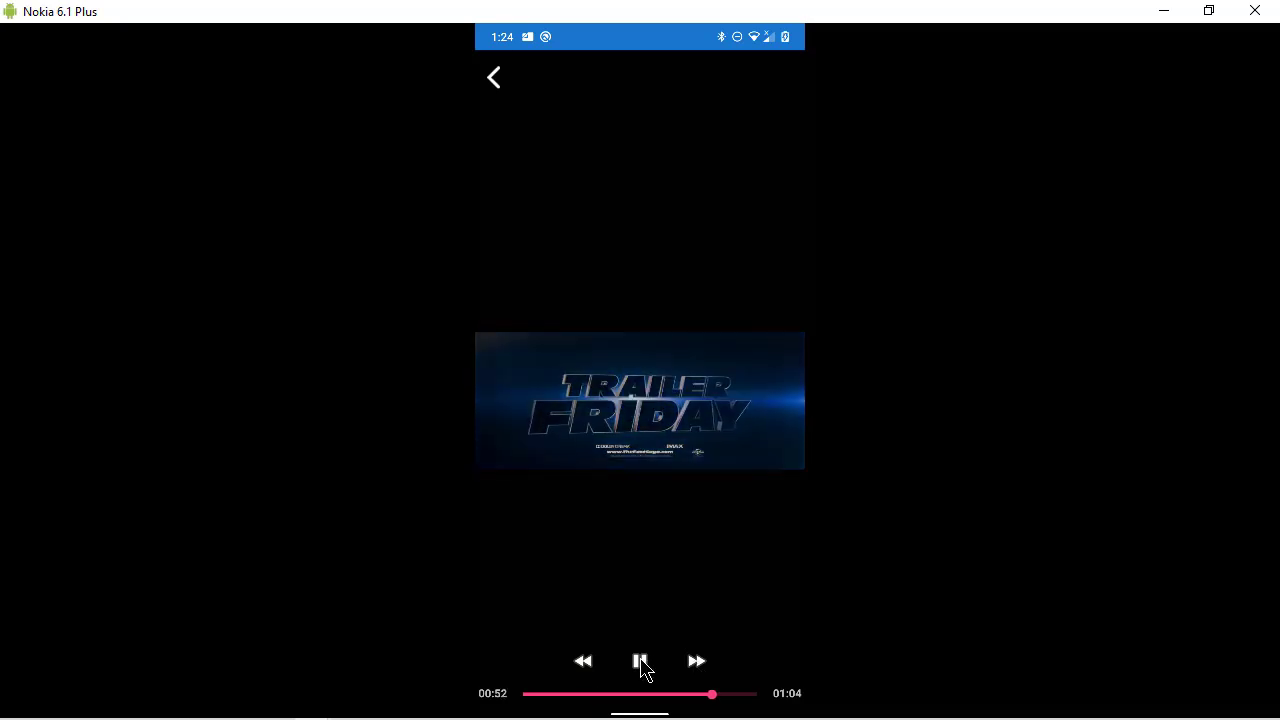
{"action": "left_click", "coordinate": [640, 660]}
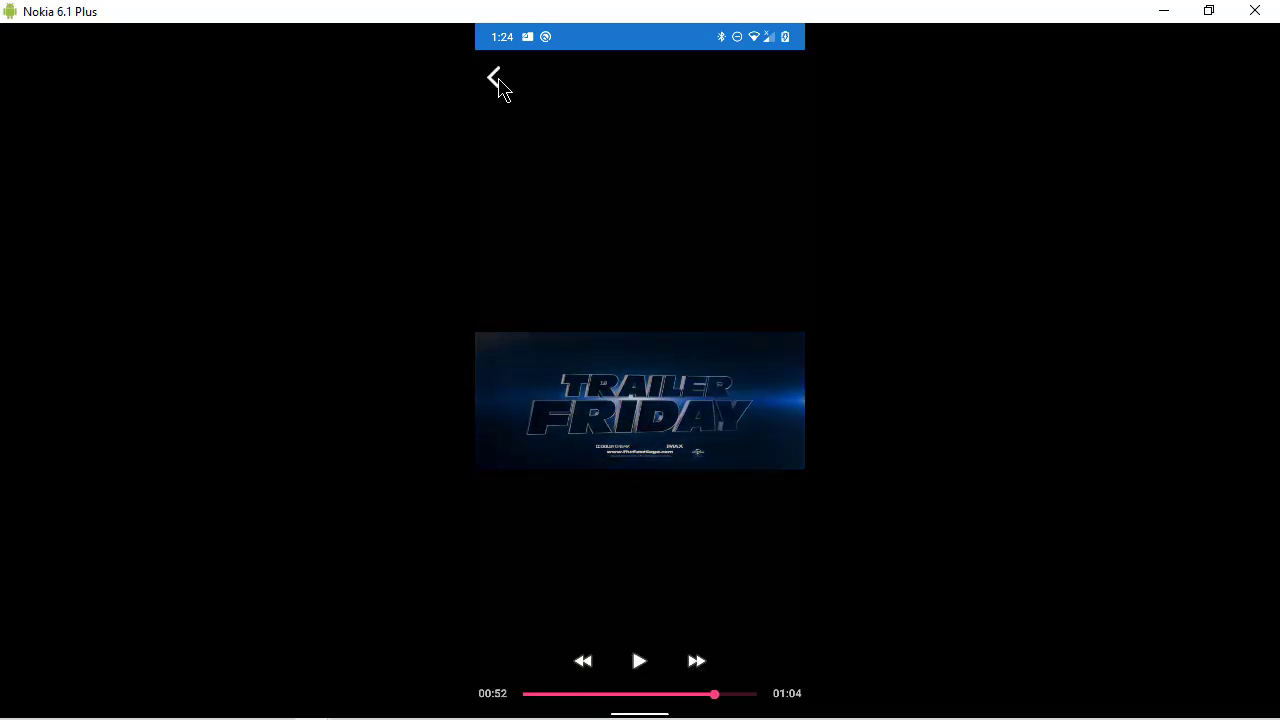
{"action": "left_click", "coordinate": [496, 76]}
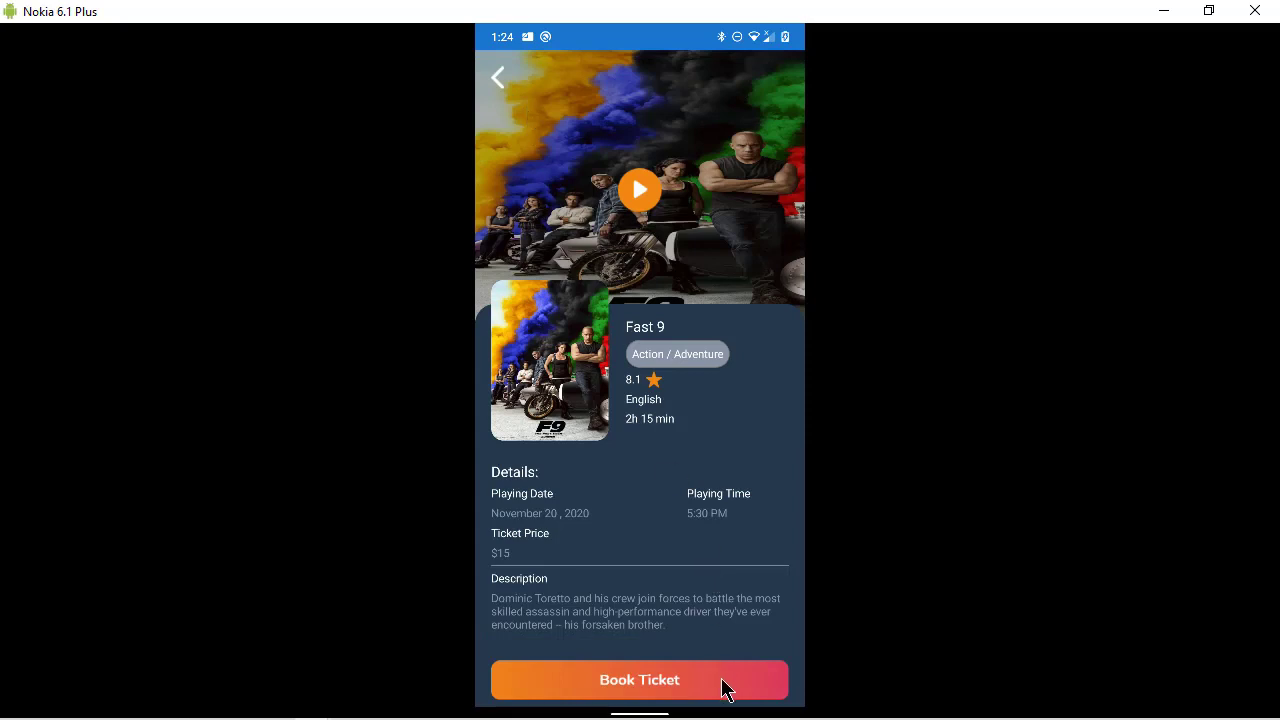
Step: Reserve 3 Fast 9 tickets totalling $45 with the phone number entered
{"action": "left_click", "coordinate": [640, 680]}
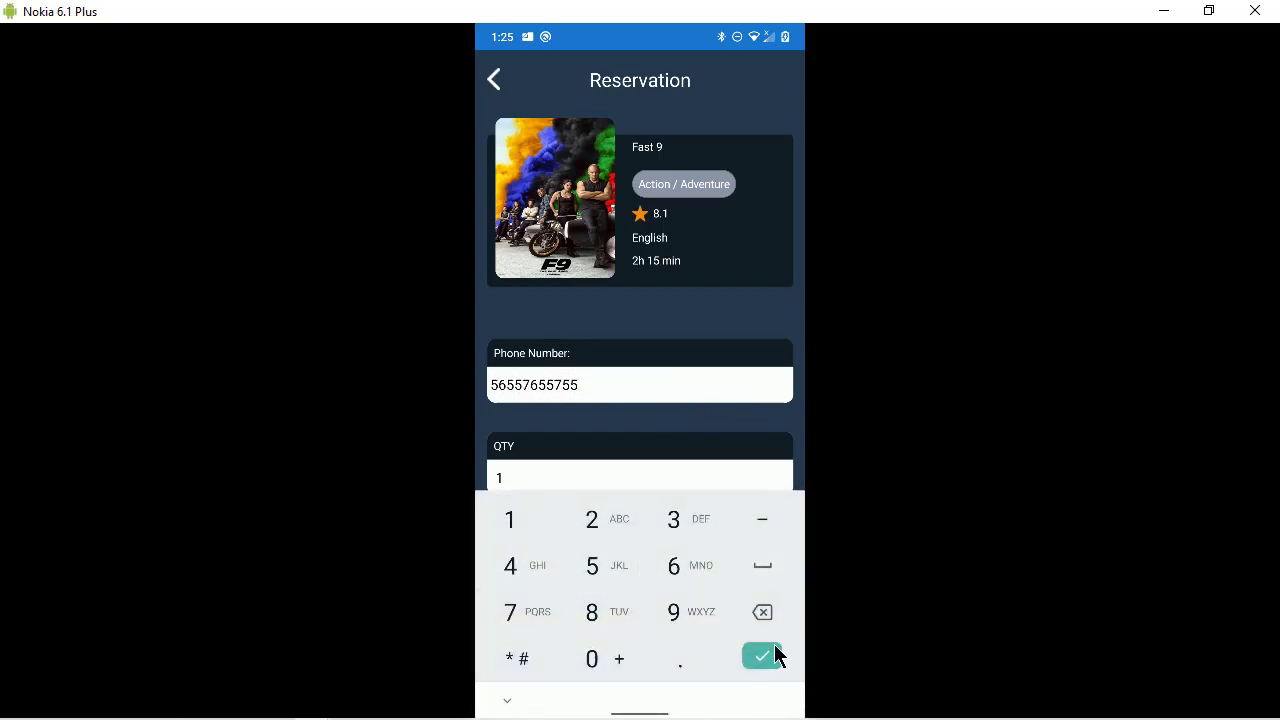
{"action": "left_click", "coordinate": [760, 656]}
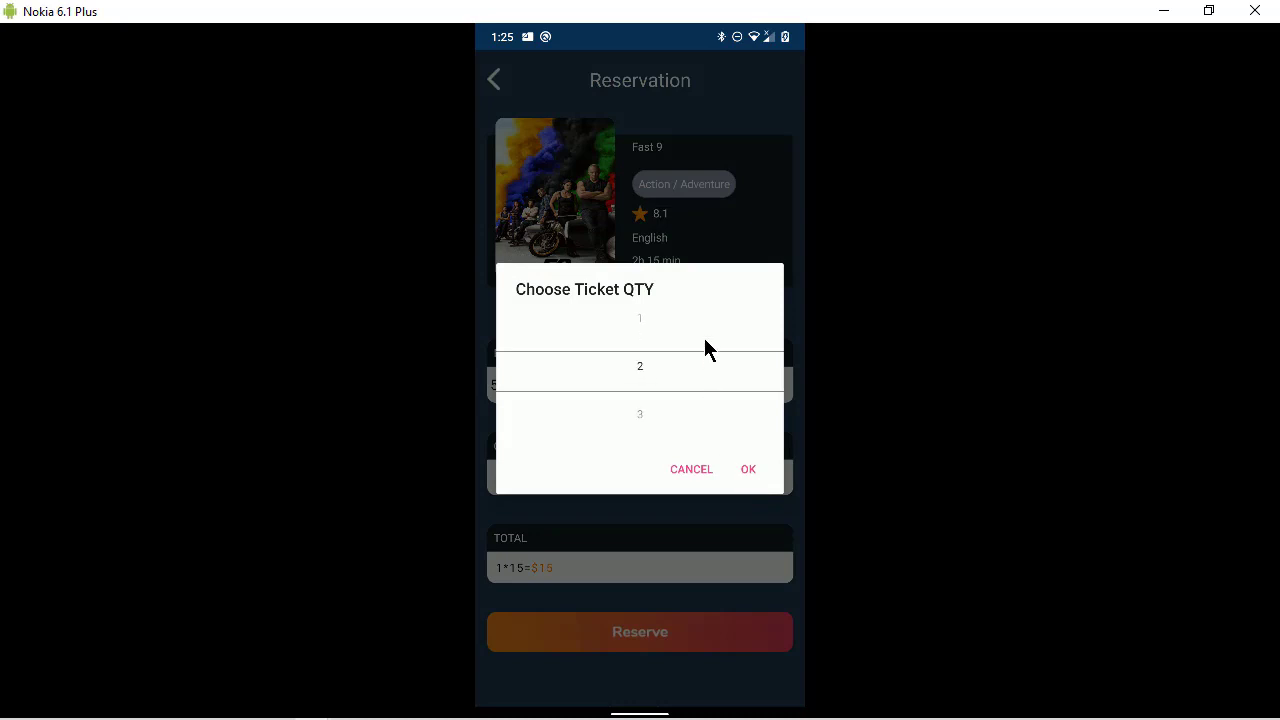
{"action": "left_click", "coordinate": [748, 468]}
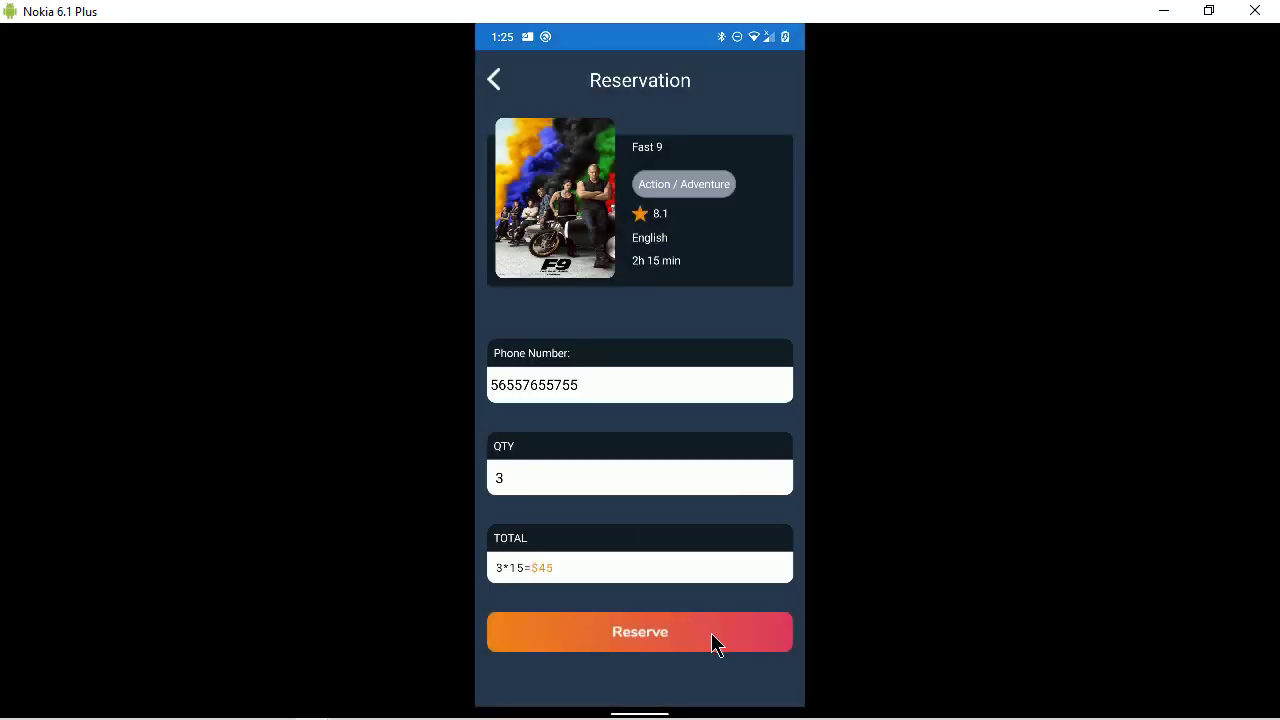
{"action": "left_click", "coordinate": [640, 632]}
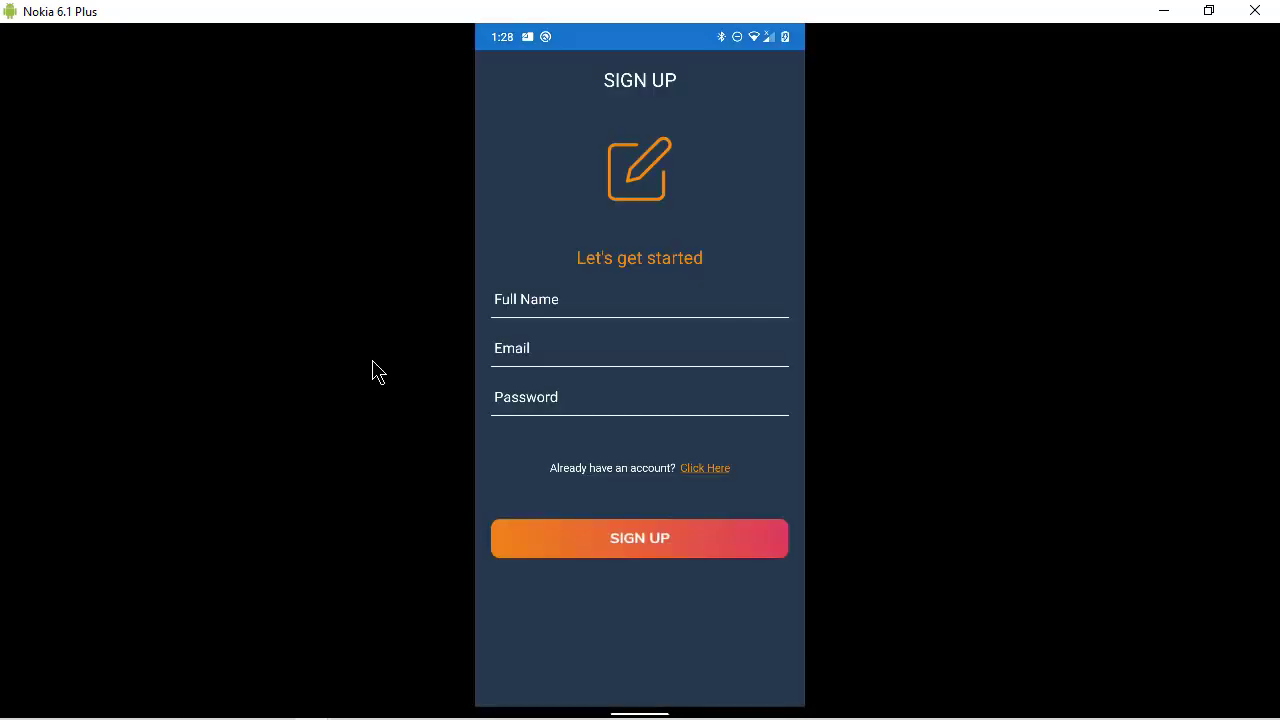
{"action": "left_click", "coordinate": [704, 468]}
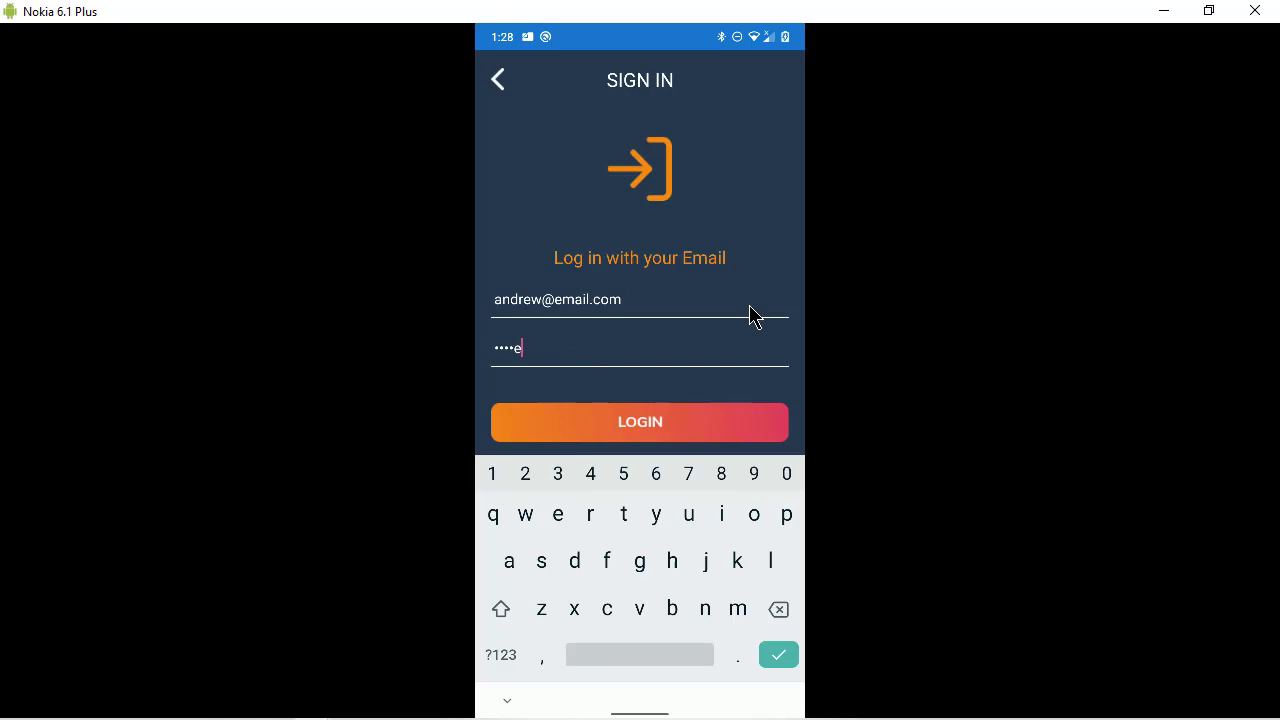
{"action": "left_click", "coordinate": [640, 420]}
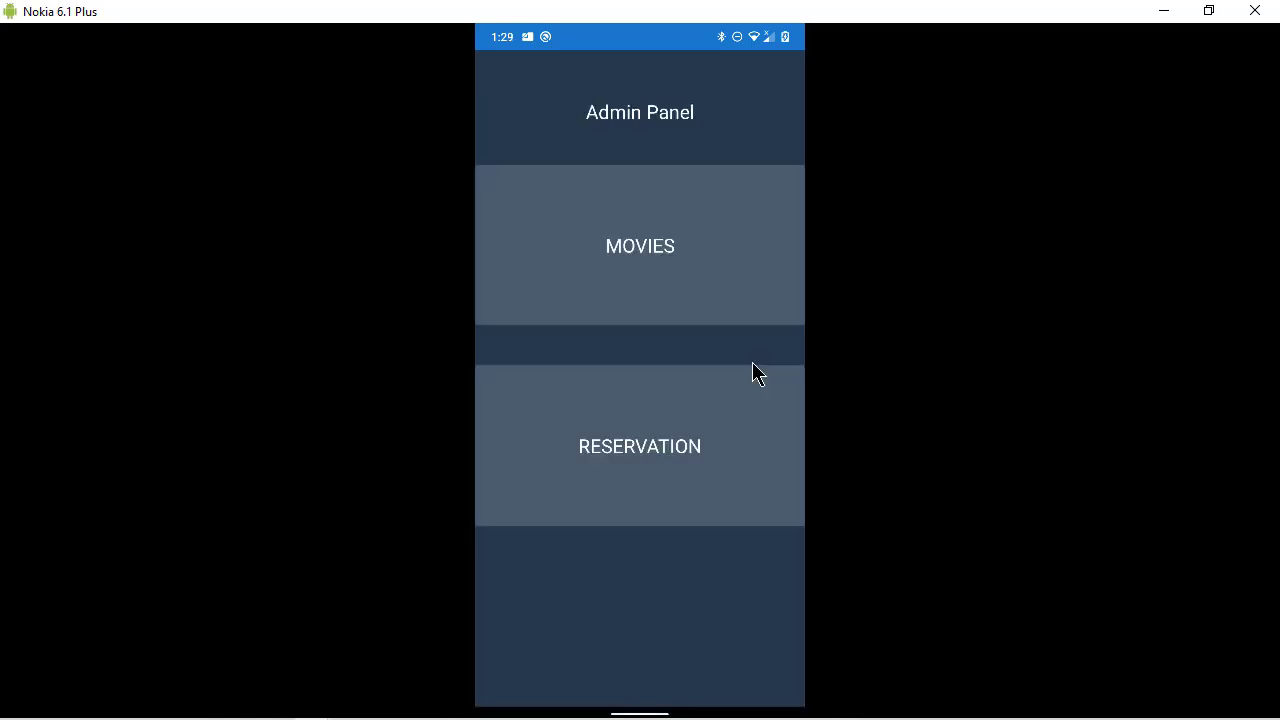
{"action": "mouse_move", "coordinate": [764, 492]}
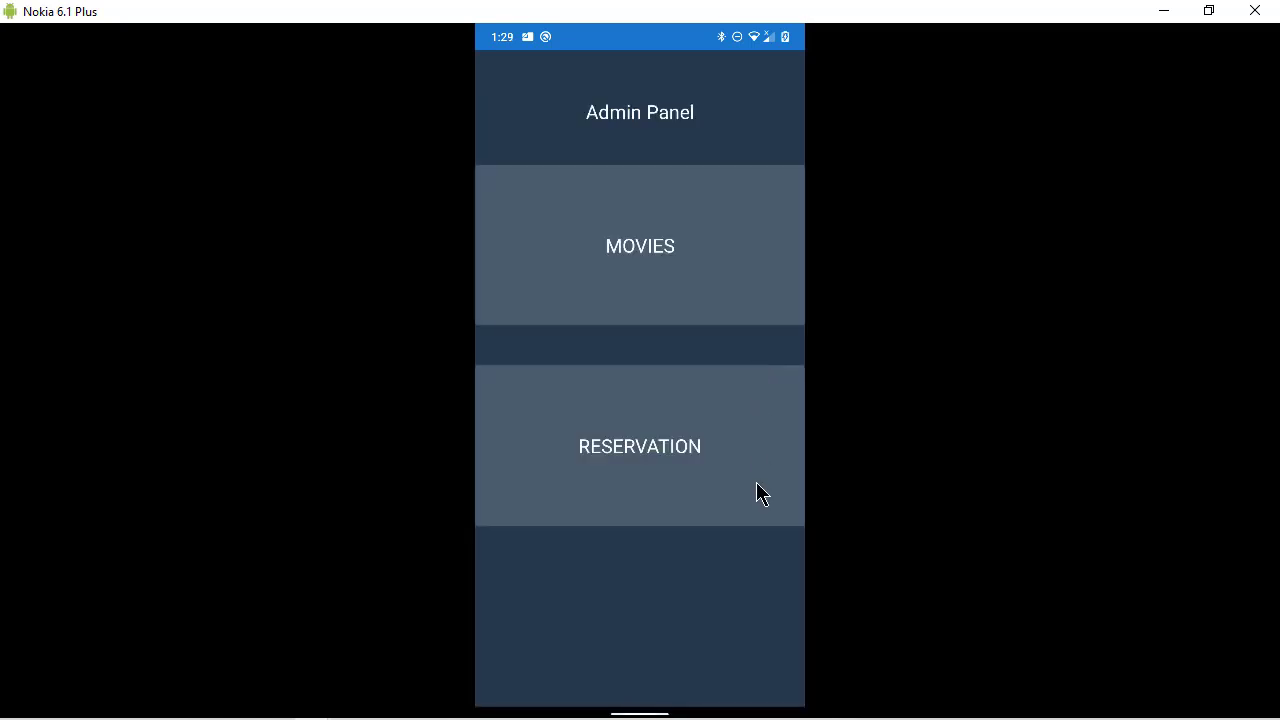
{"action": "mouse_move", "coordinate": [732, 590]}
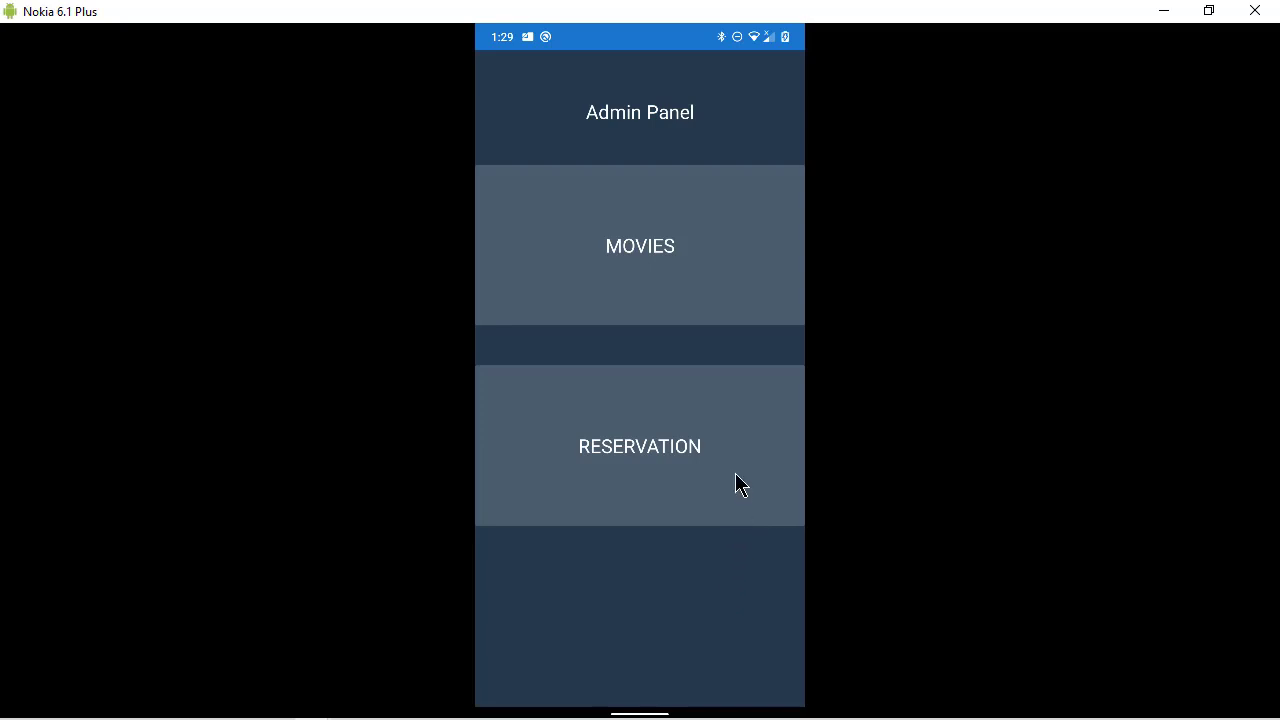
{"action": "mouse_move", "coordinate": [740, 460]}
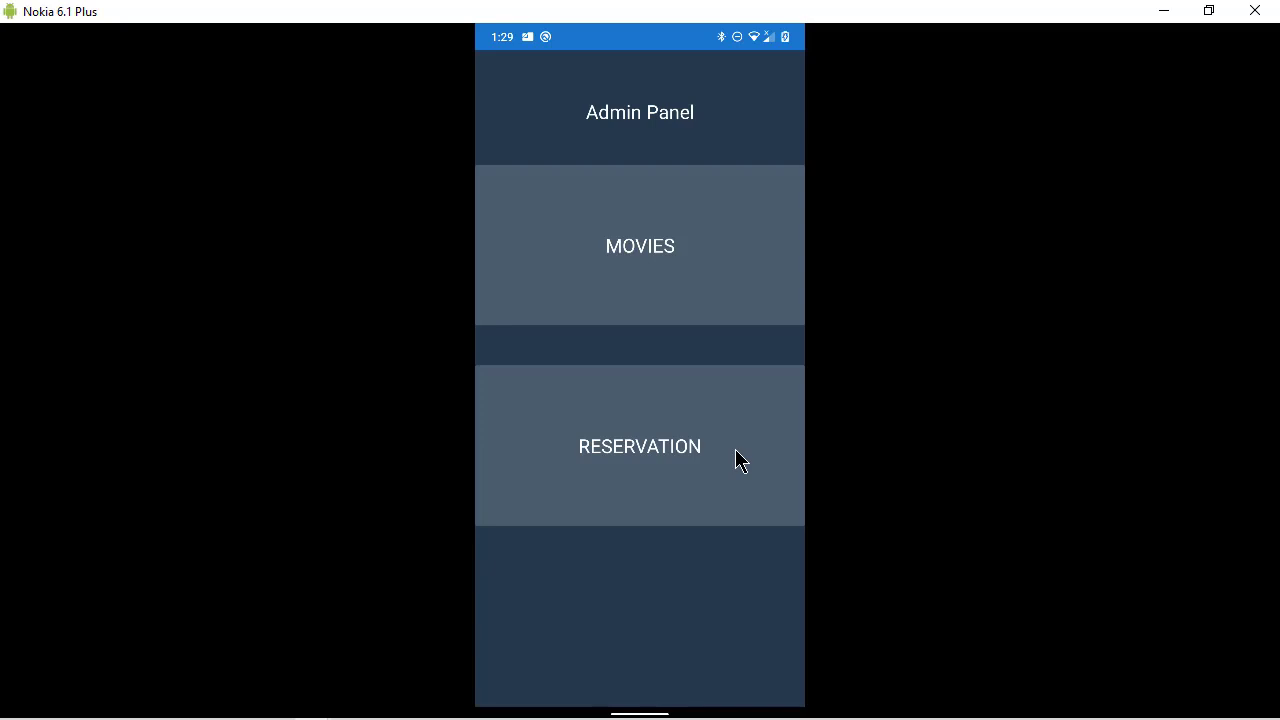
{"action": "left_click", "coordinate": [640, 446]}
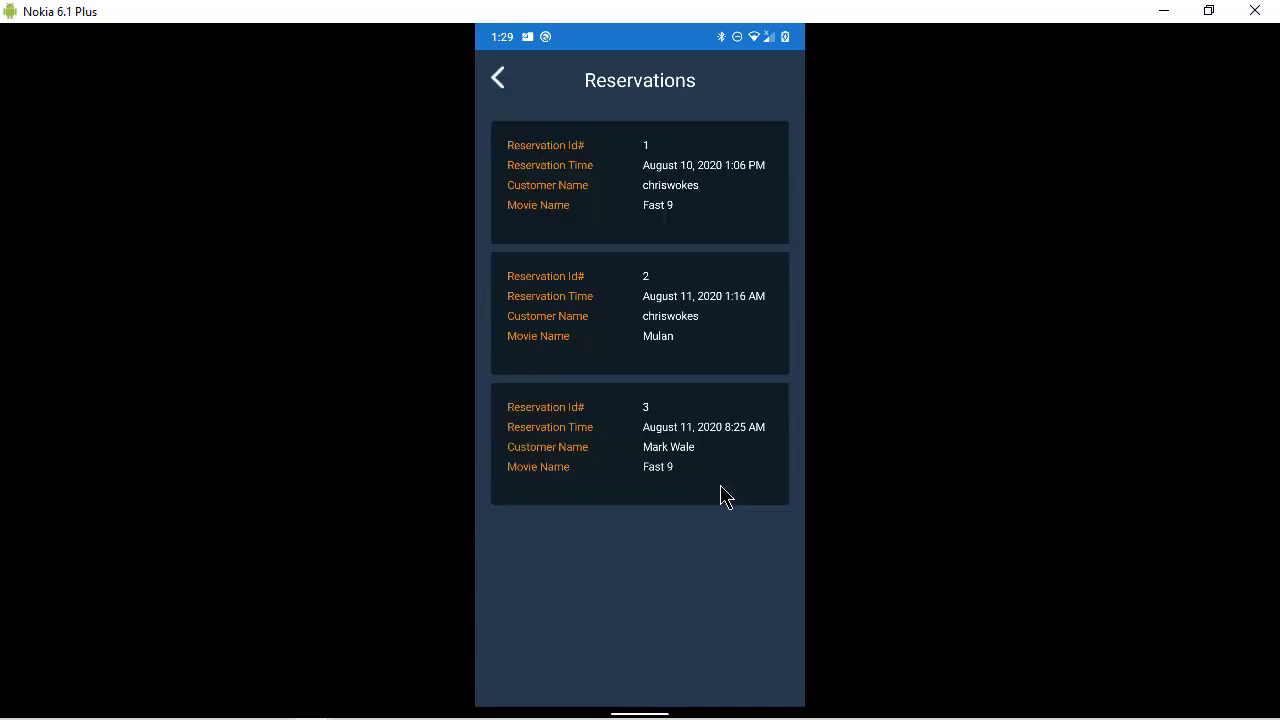
{"action": "mouse_move", "coordinate": [692, 504]}
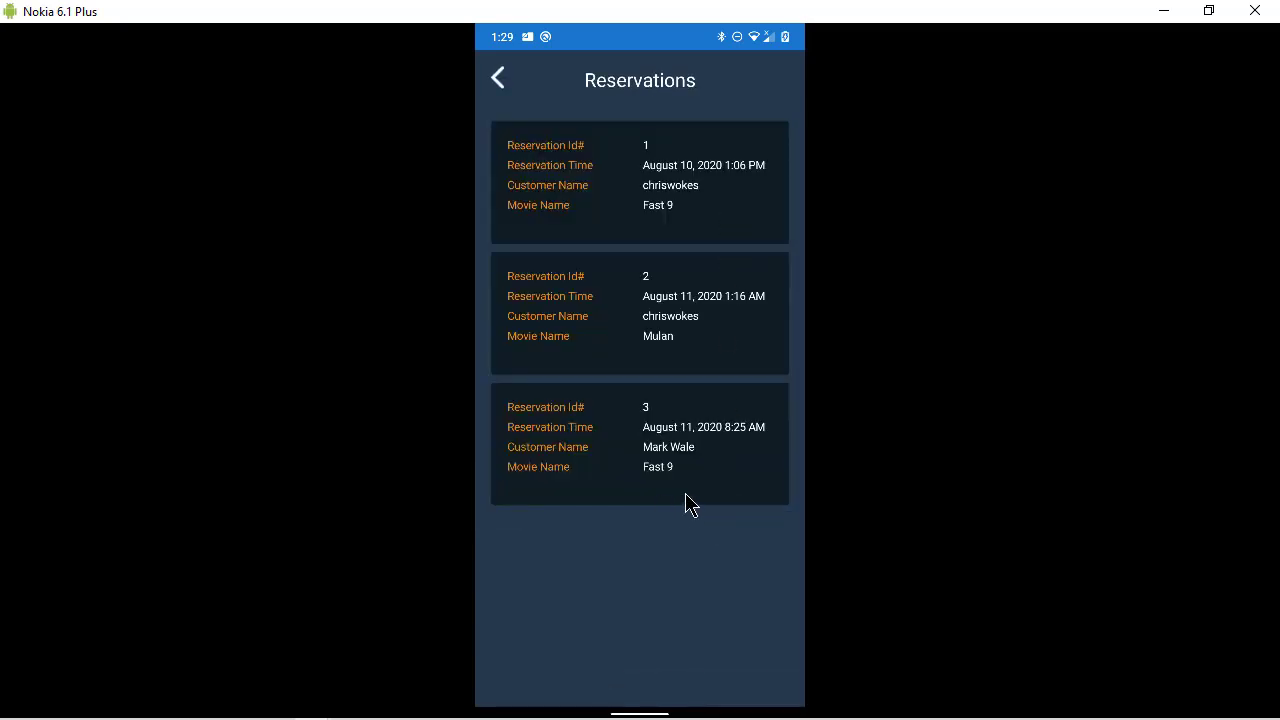
{"action": "mouse_move", "coordinate": [736, 496]}
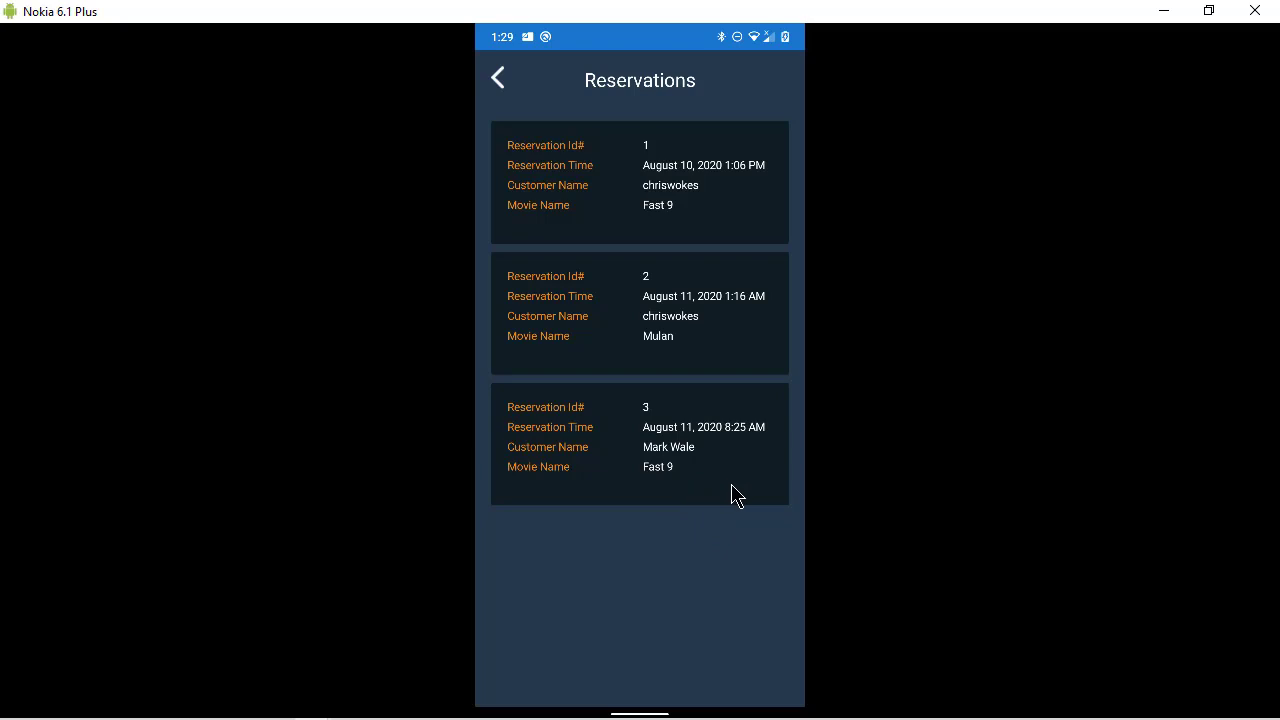
{"action": "mouse_move", "coordinate": [740, 476]}
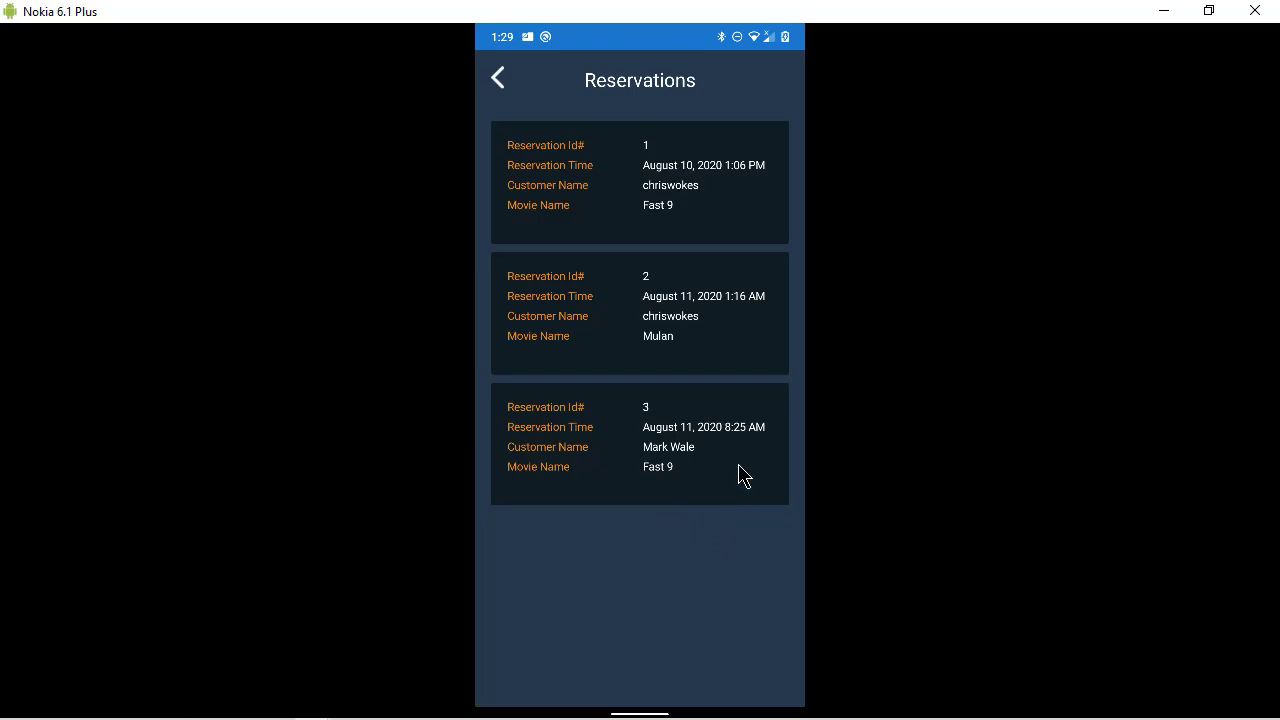
{"action": "left_click", "coordinate": [668, 446]}
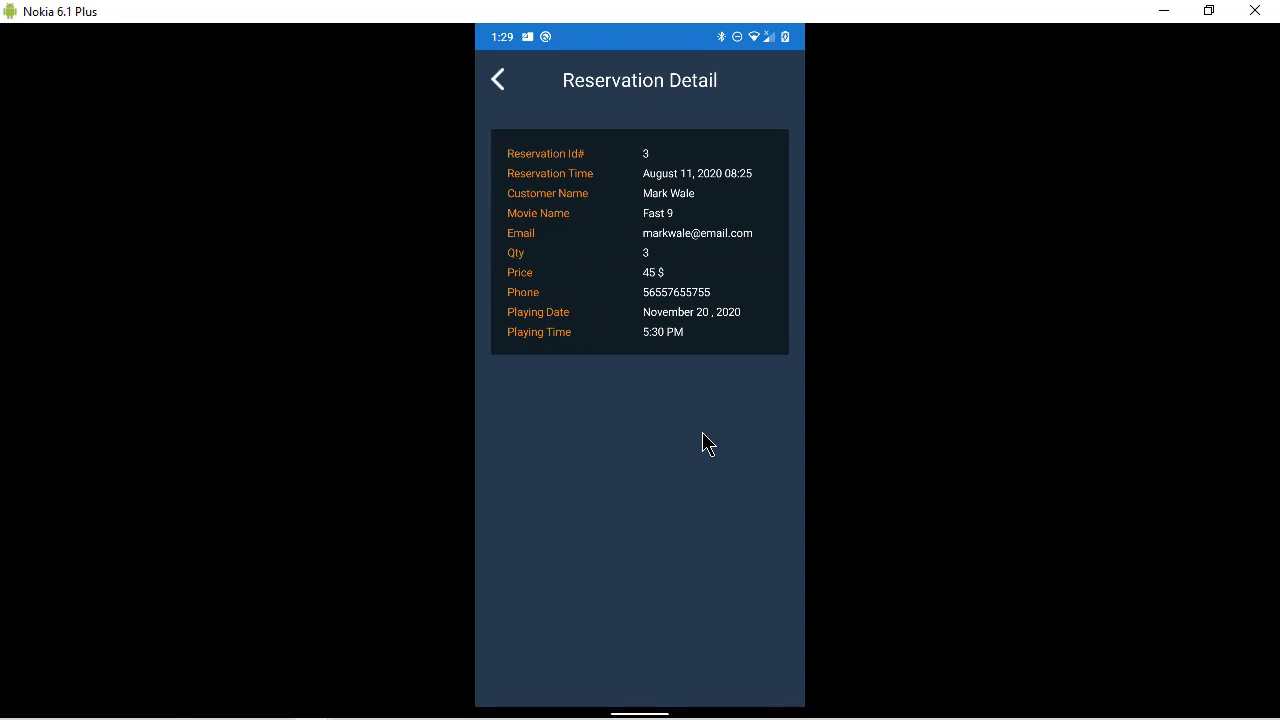
{"action": "left_click", "coordinate": [498, 80]}
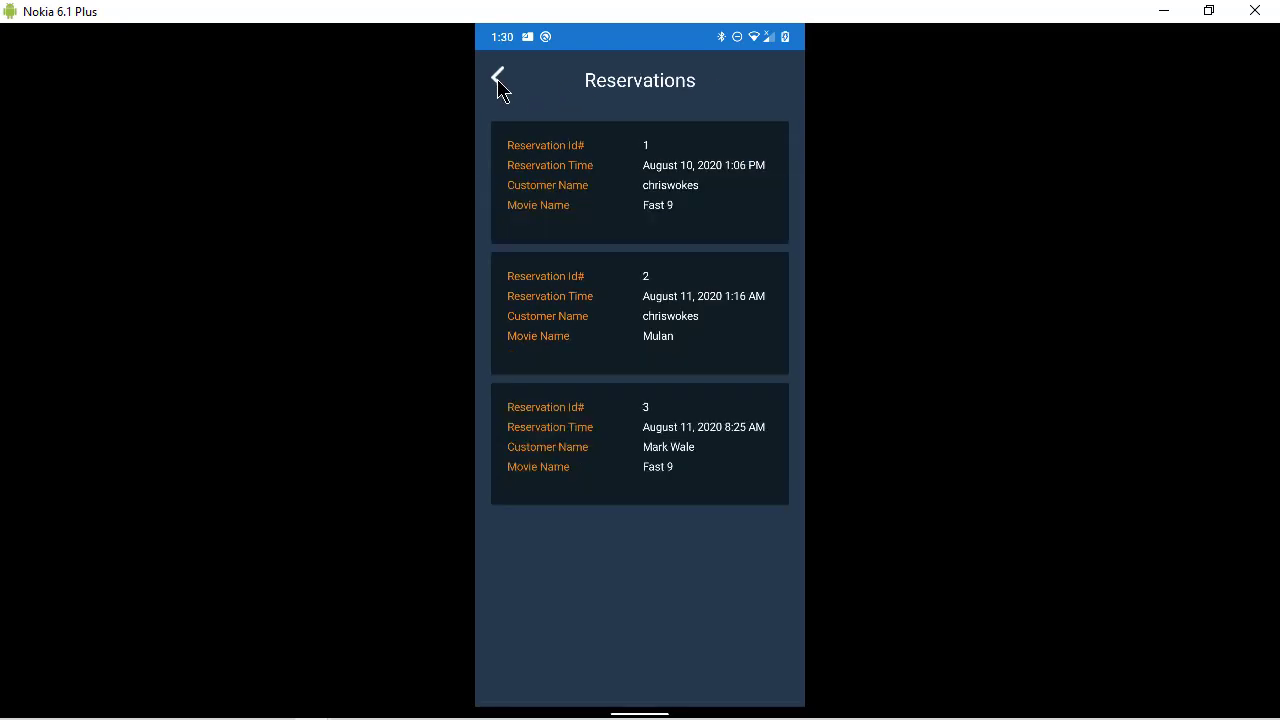
{"action": "left_click", "coordinate": [498, 80]}
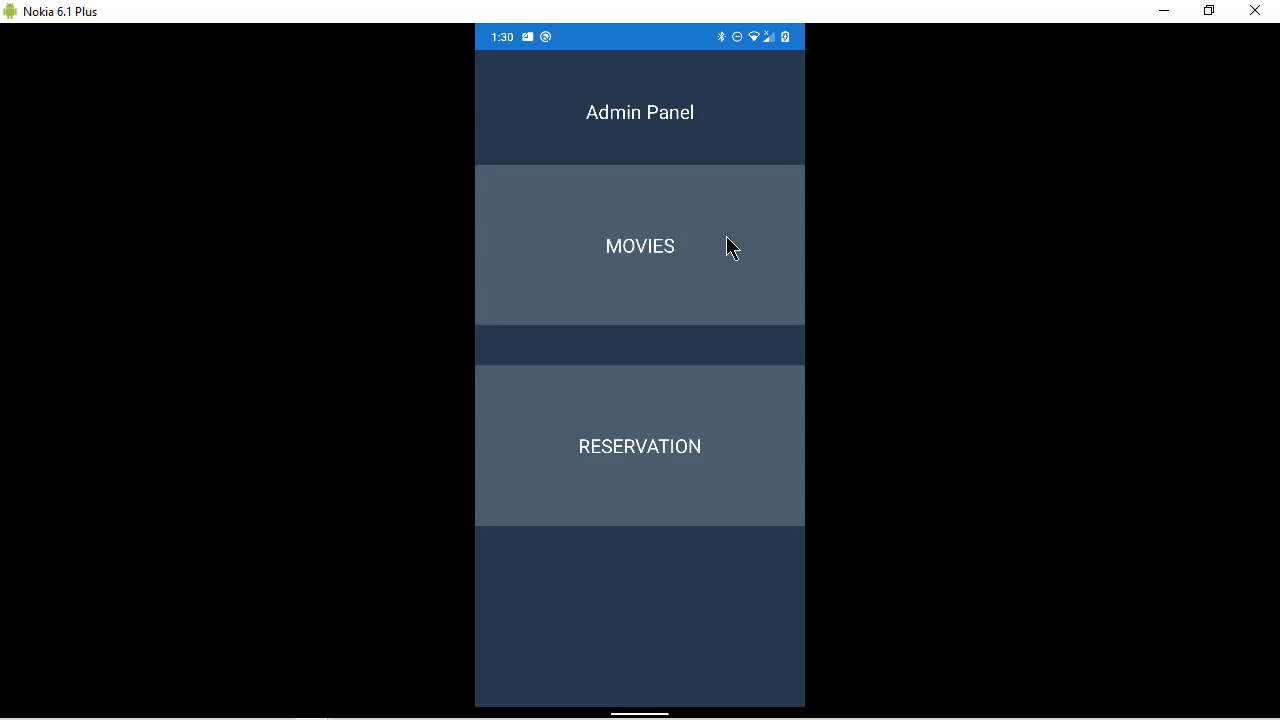
Step: Add the English action movie Uncharted, 1h 39m, rated 8.2, to the movie catalogue
{"action": "left_click", "coordinate": [640, 244]}
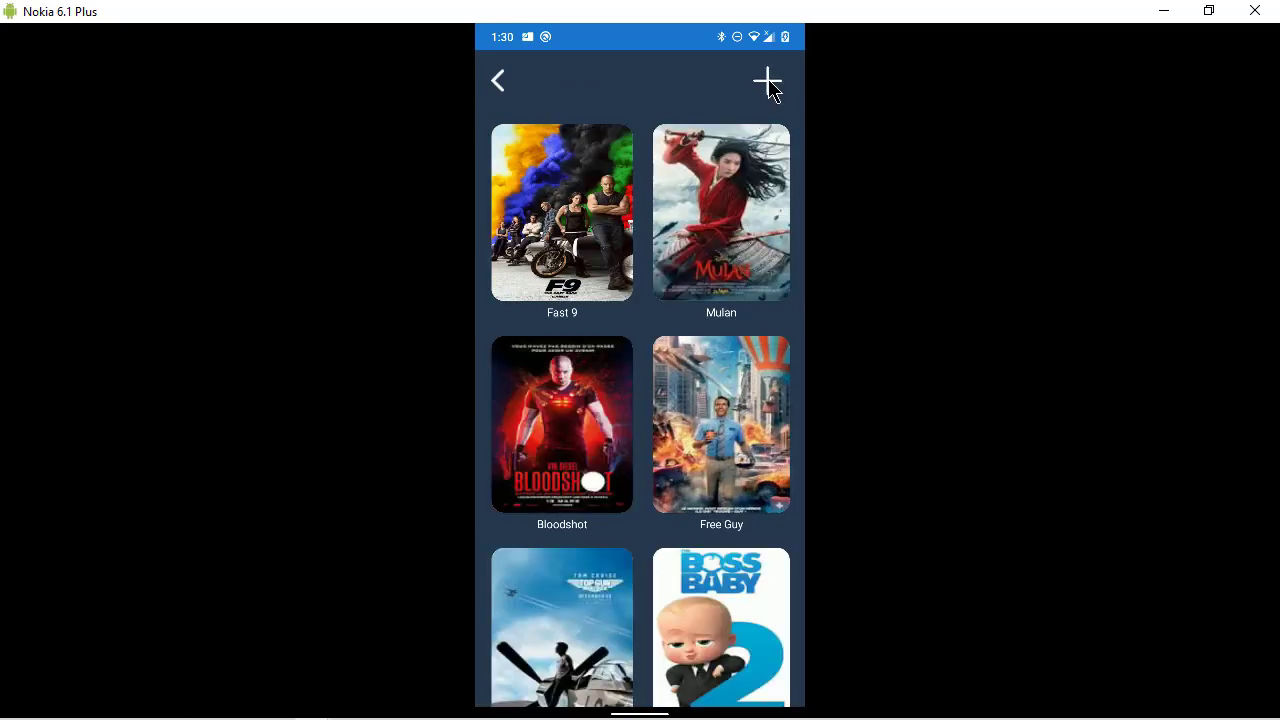
{"action": "left_click", "coordinate": [768, 80]}
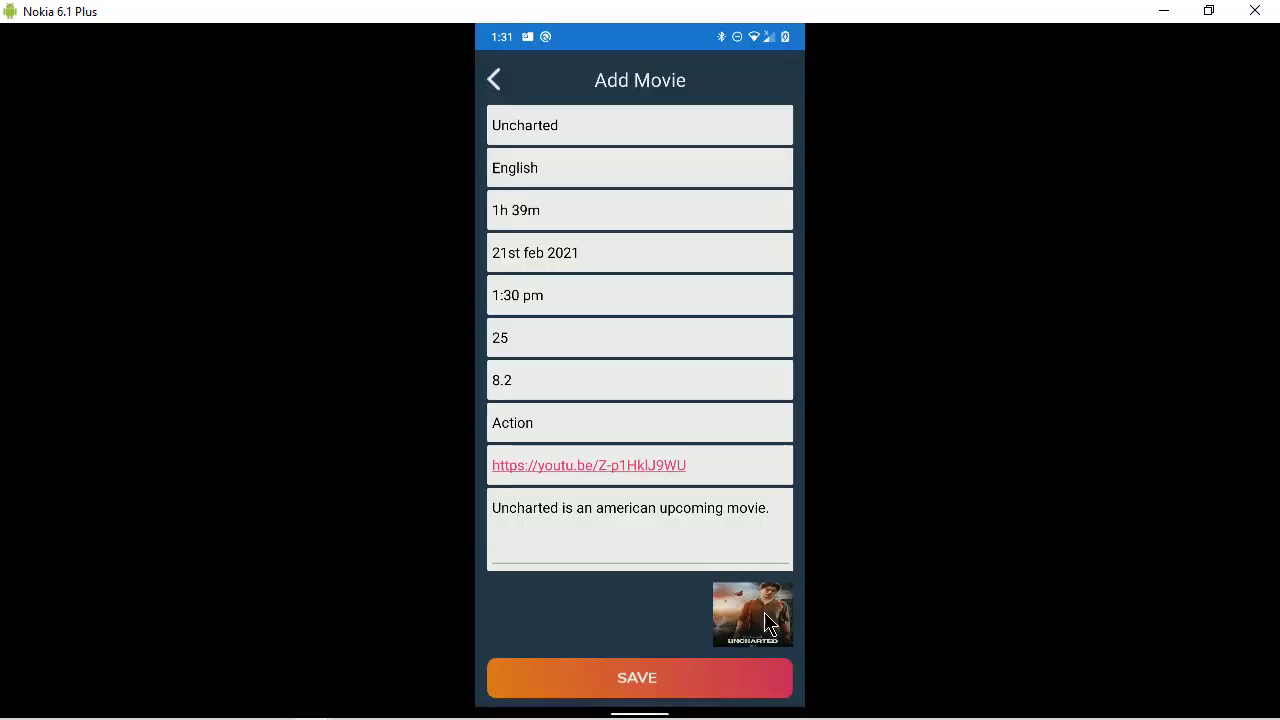
{"action": "left_click", "coordinate": [636, 676]}
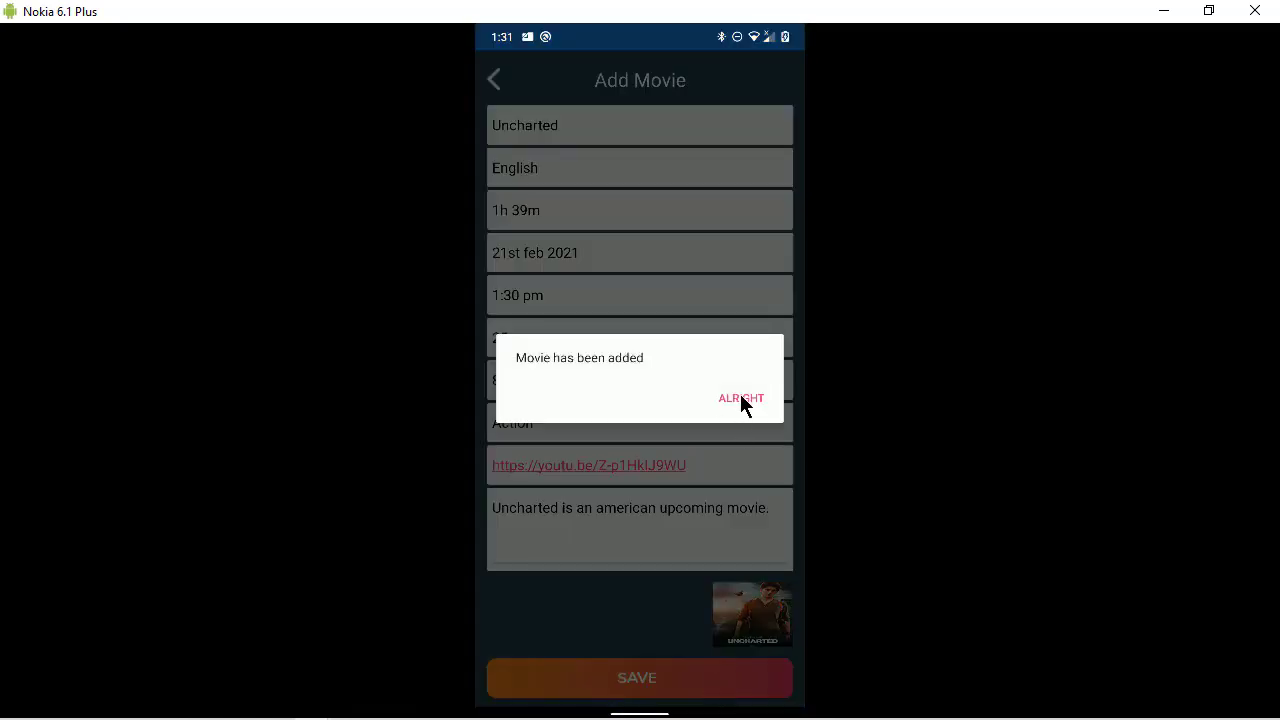
{"action": "left_click", "coordinate": [740, 398]}
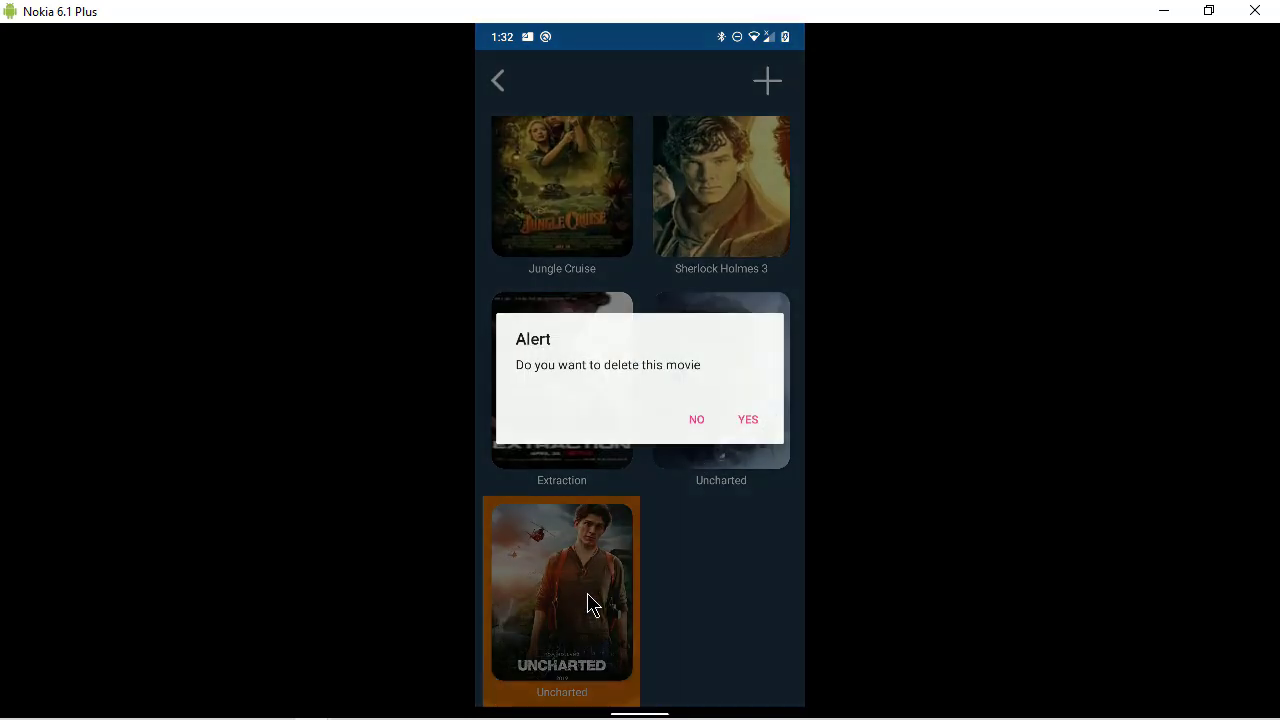
{"action": "mouse_move", "coordinate": [756, 424]}
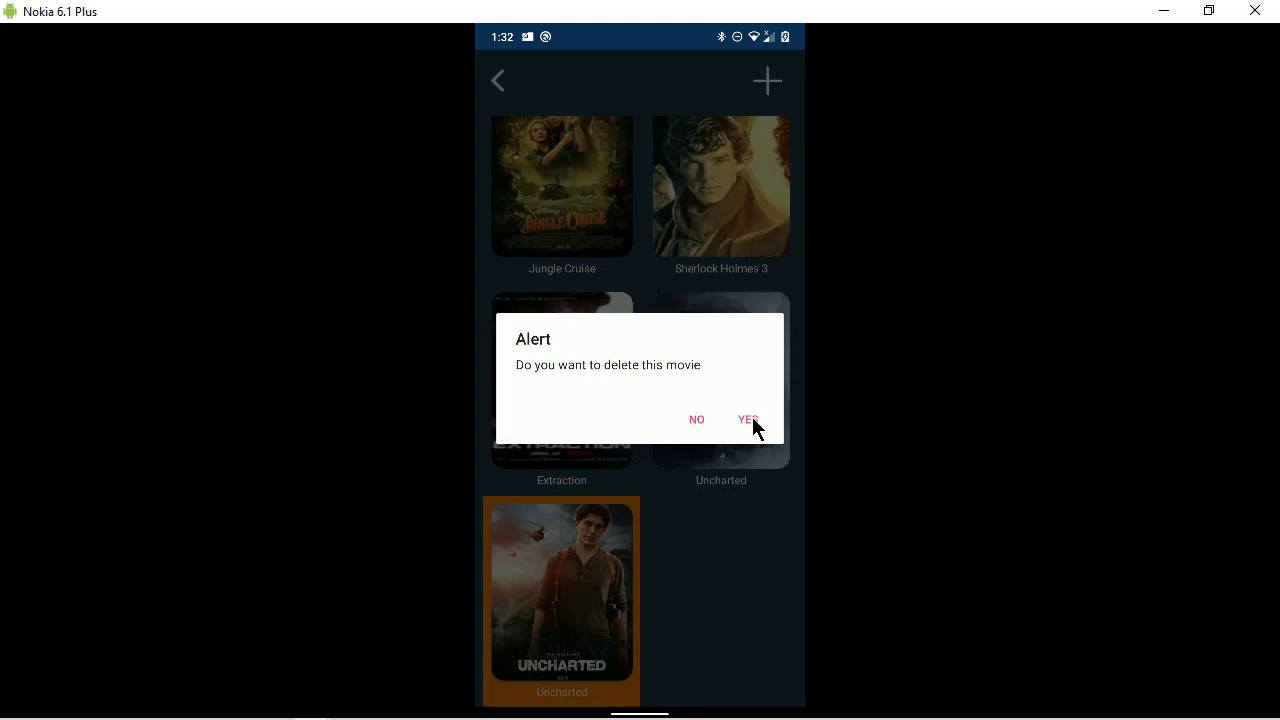
Step: Confirm deleting the duplicate Uncharted and check the list ends with a single Uncharted
{"action": "left_click", "coordinate": [696, 420]}
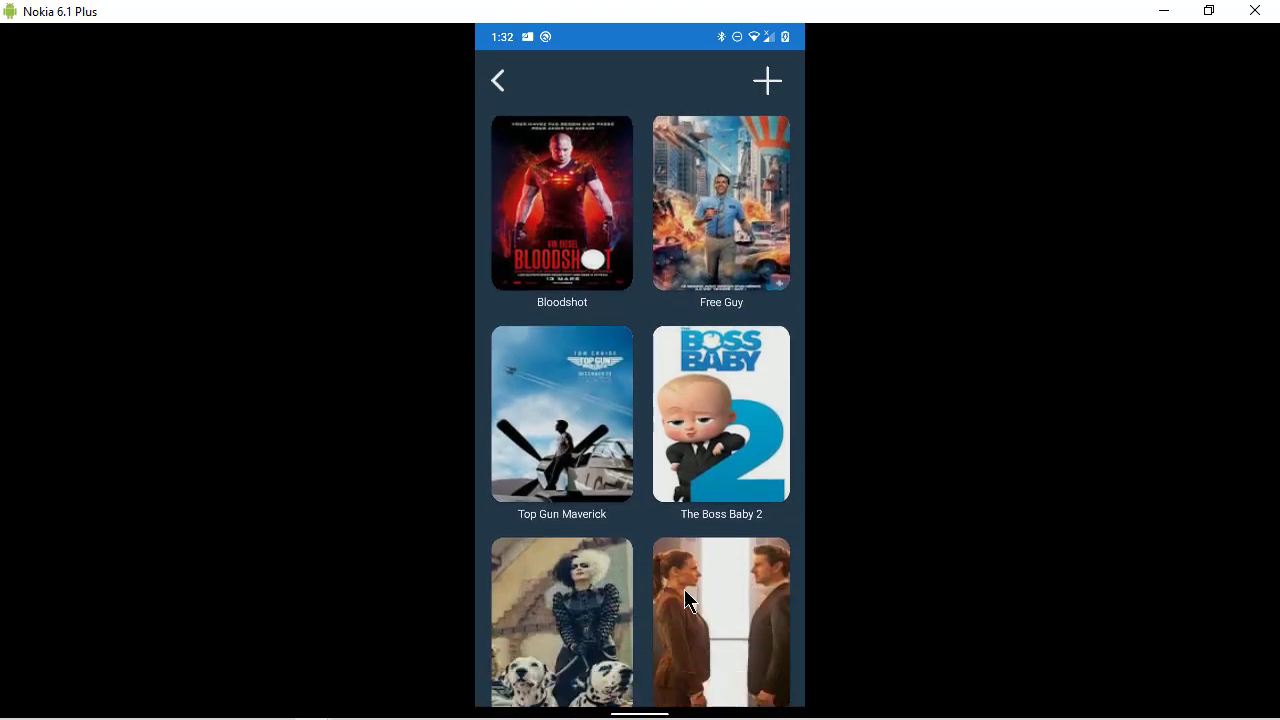
{"action": "scroll", "scroll_direction": "down", "scroll_amount": 3}
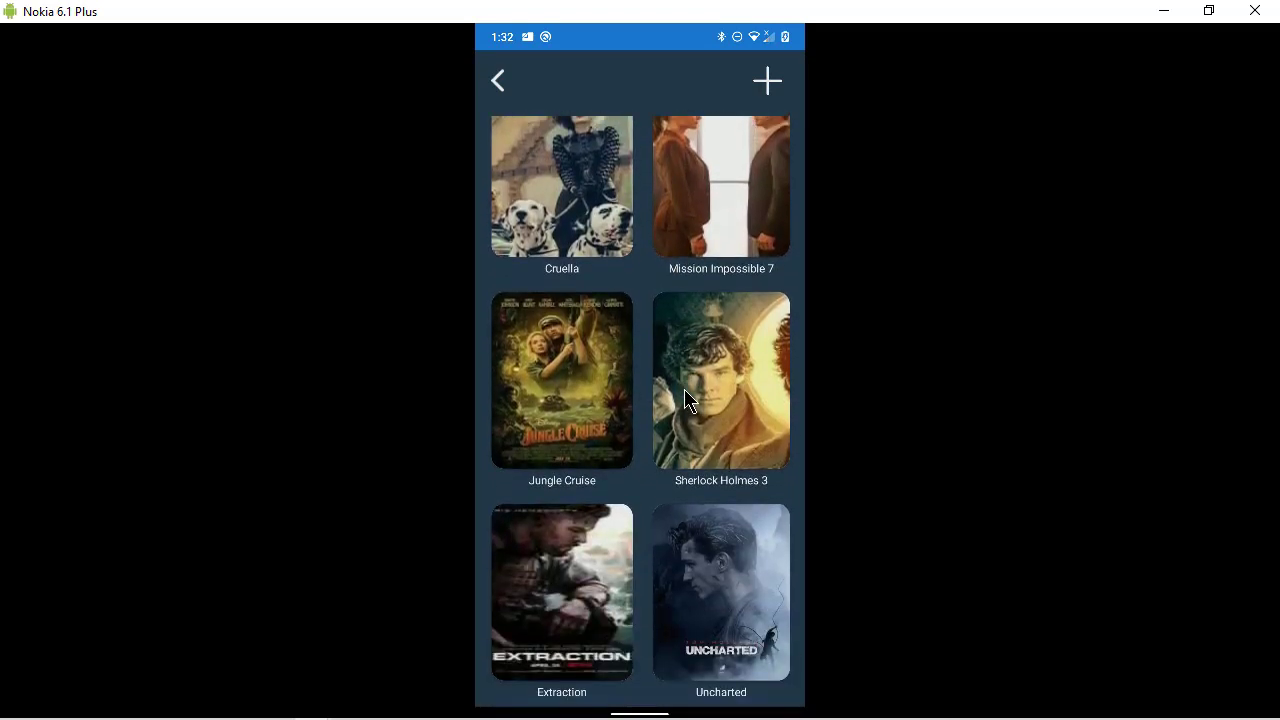
{"action": "mouse_move", "coordinate": [948, 408]}
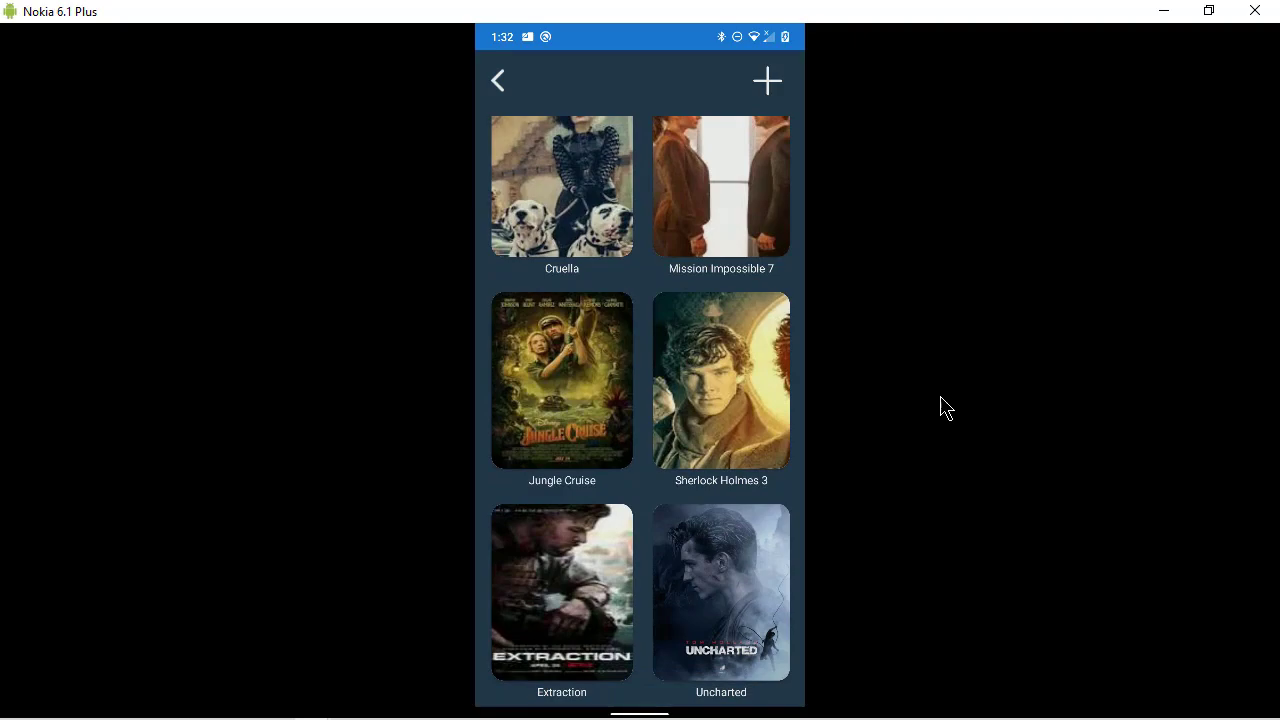